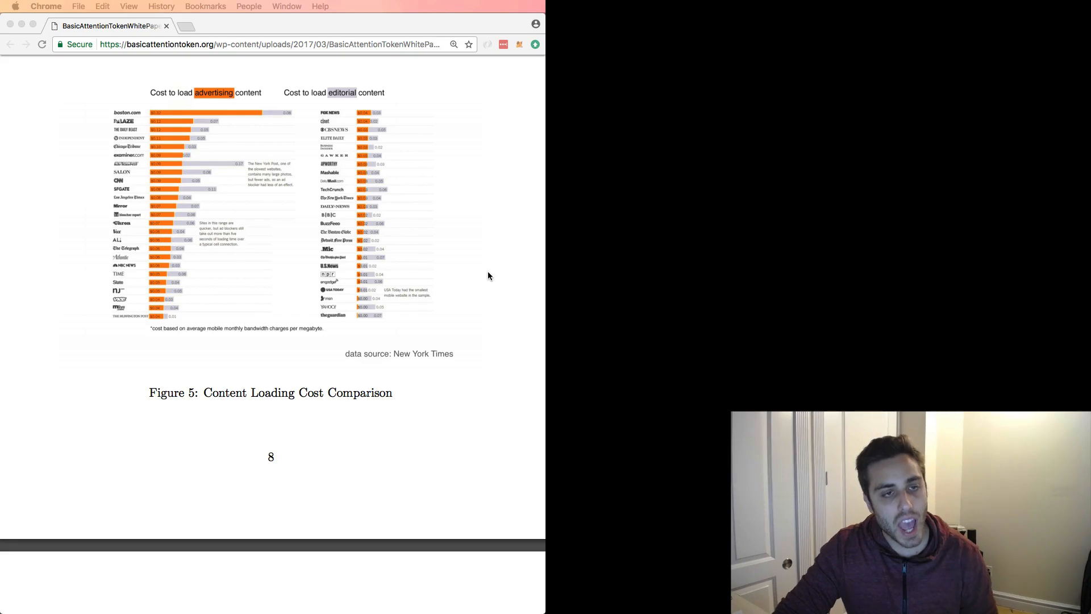
mouse_move(262, 159)
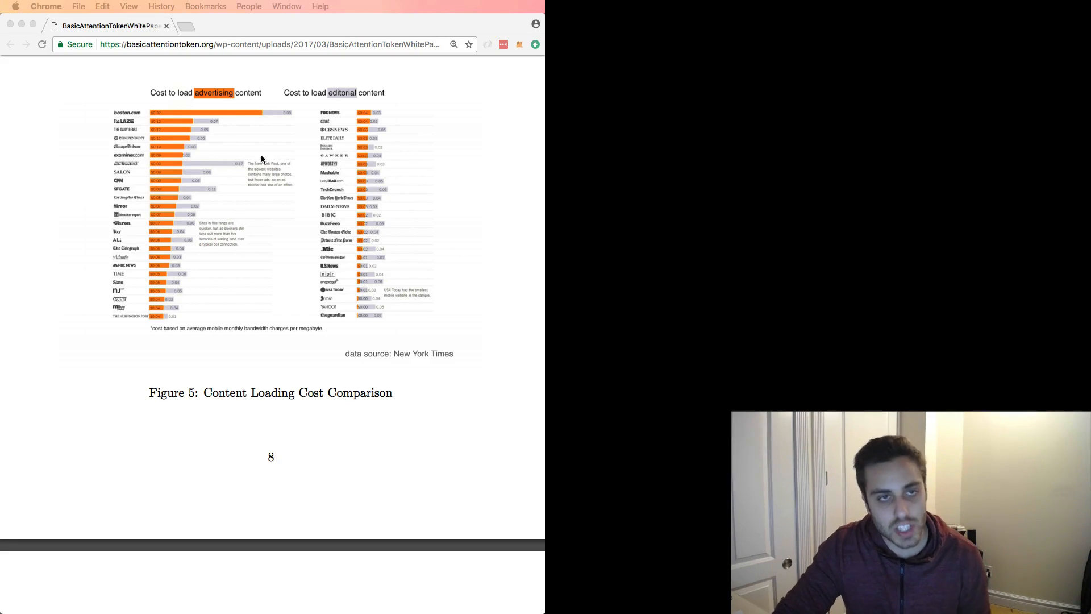
mouse_move(160, 154)
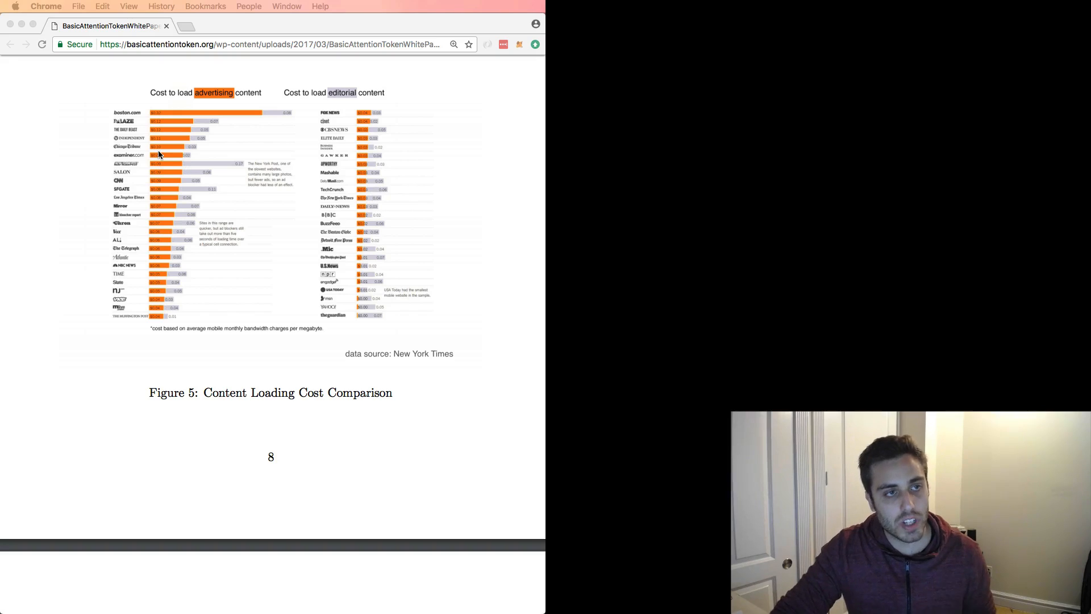
mouse_move(182, 150)
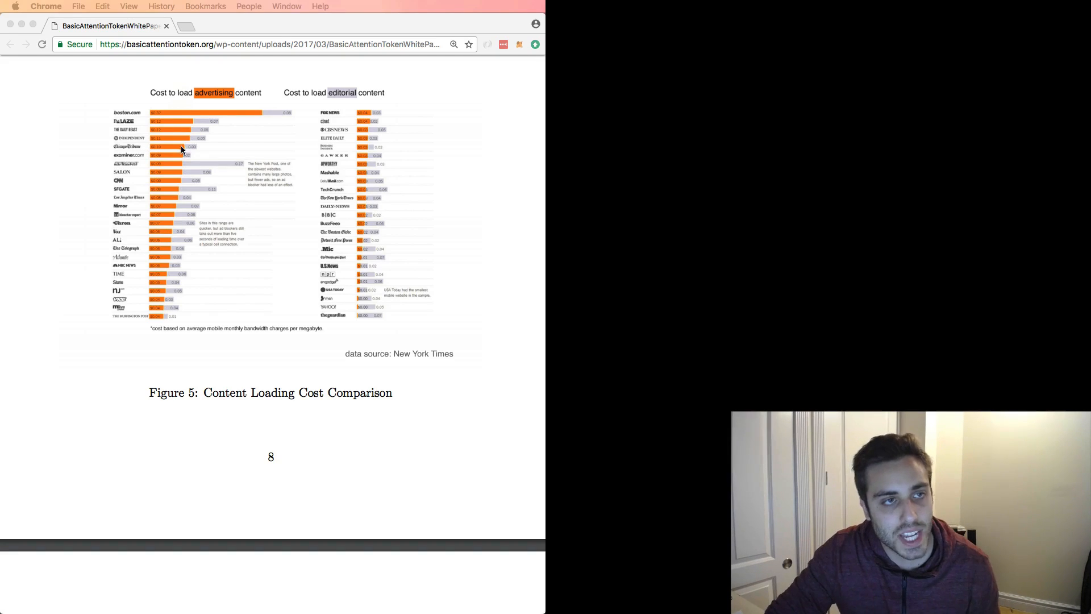
mouse_move(230, 116)
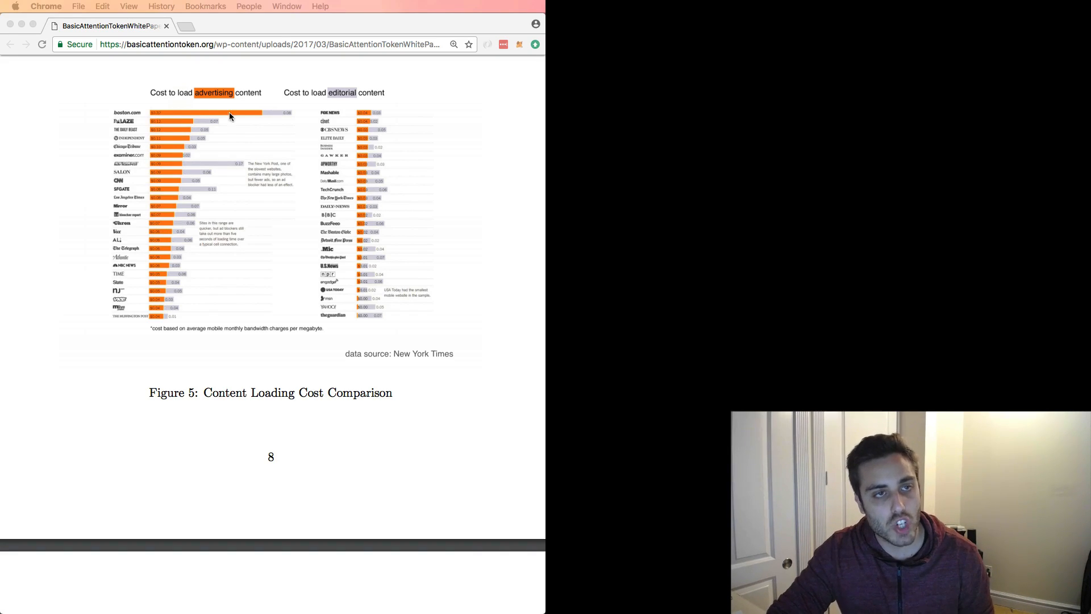
mouse_move(257, 117)
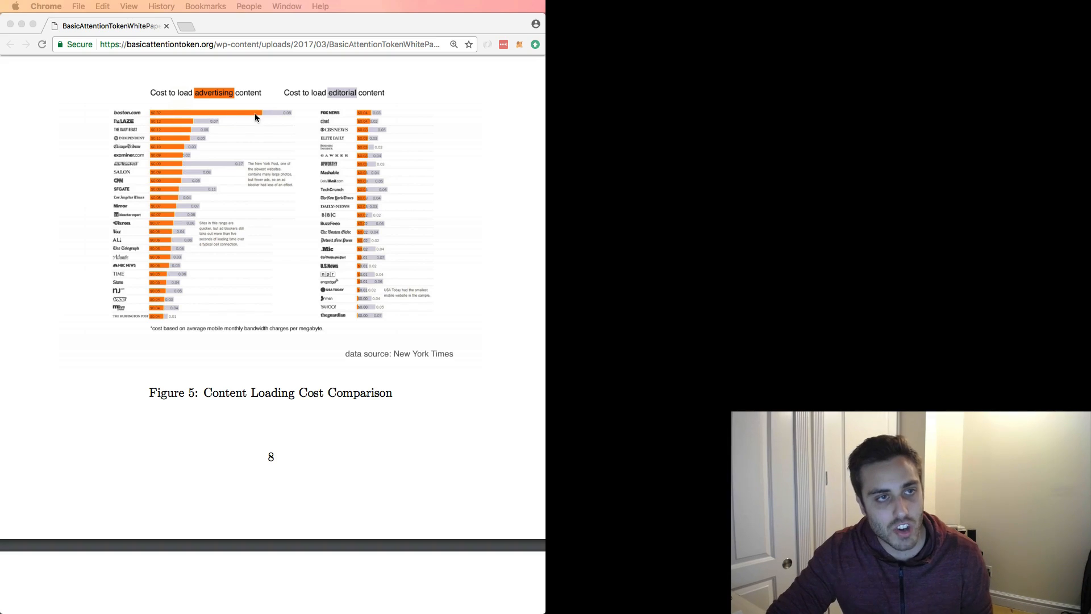
mouse_move(307, 119)
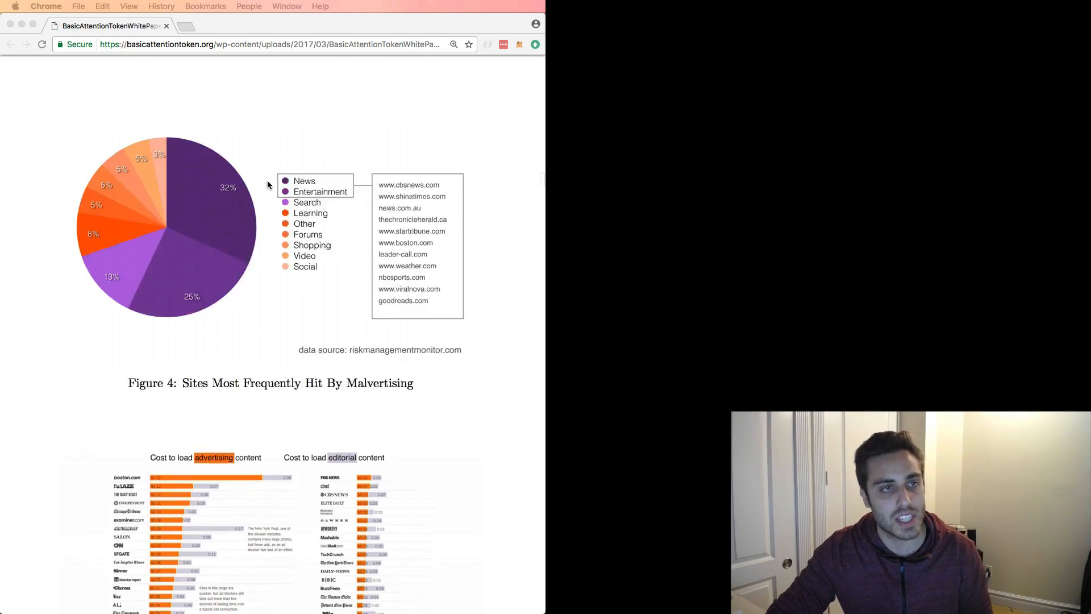
Scroll the whitepaper around Figure 2's tracking diagram toward the Abstract.
scroll(up, 3)
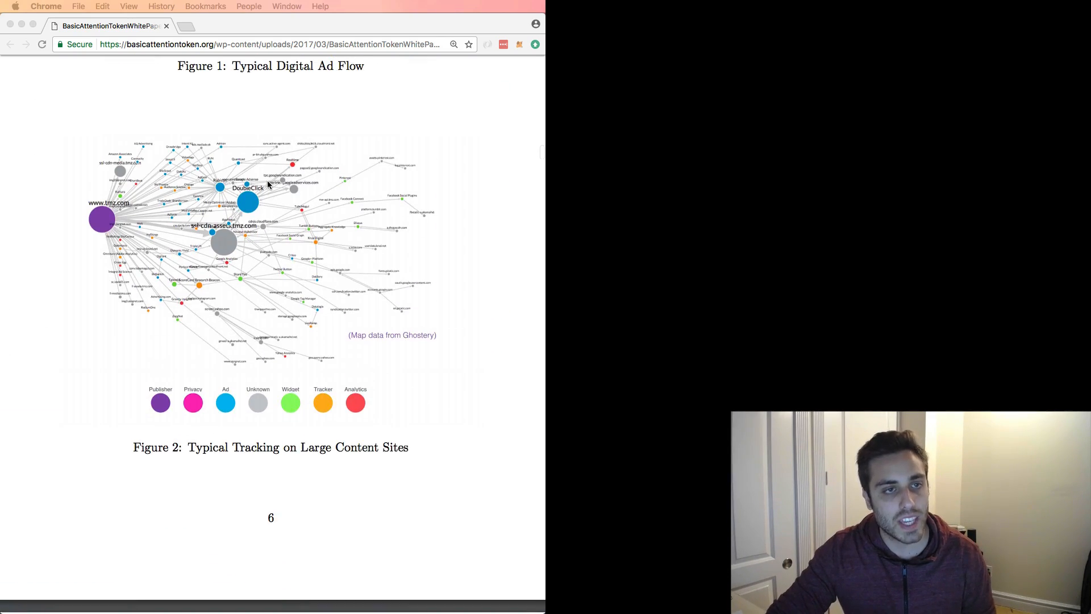
scroll(down, 3)
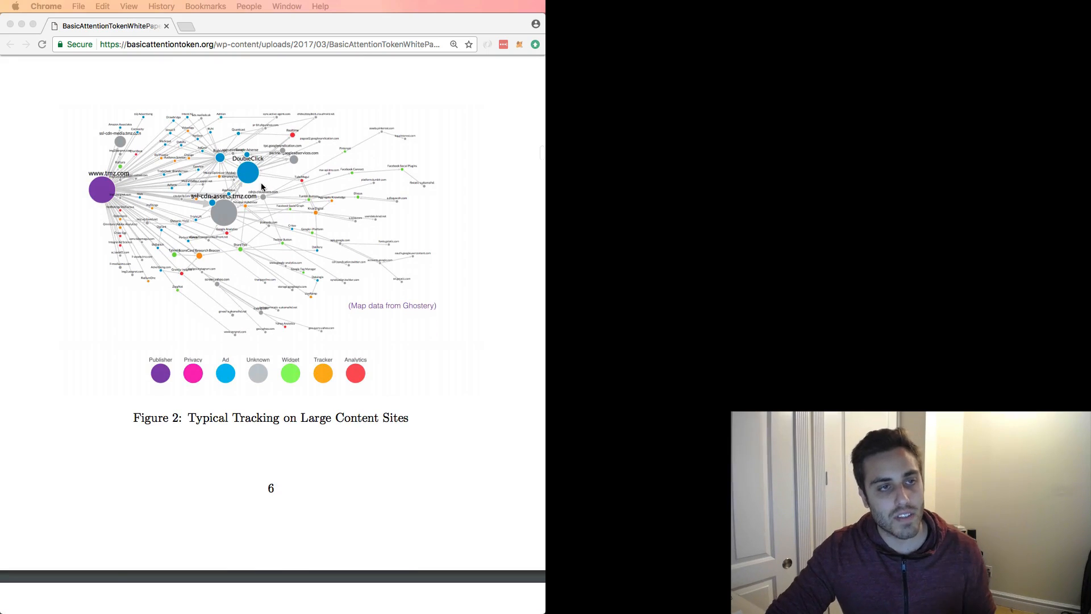
mouse_move(116, 185)
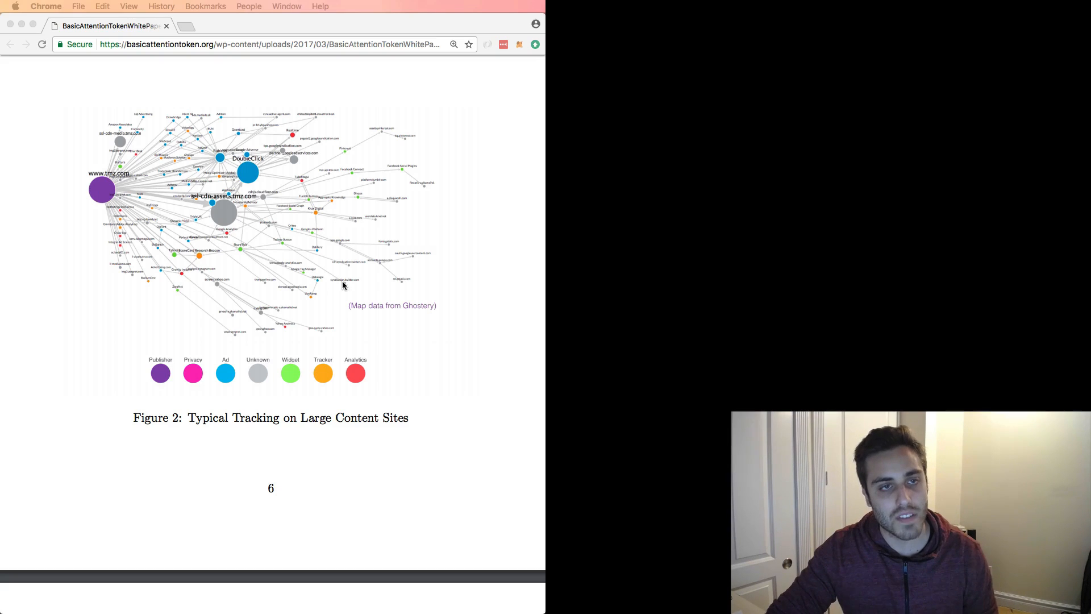
mouse_move(233, 309)
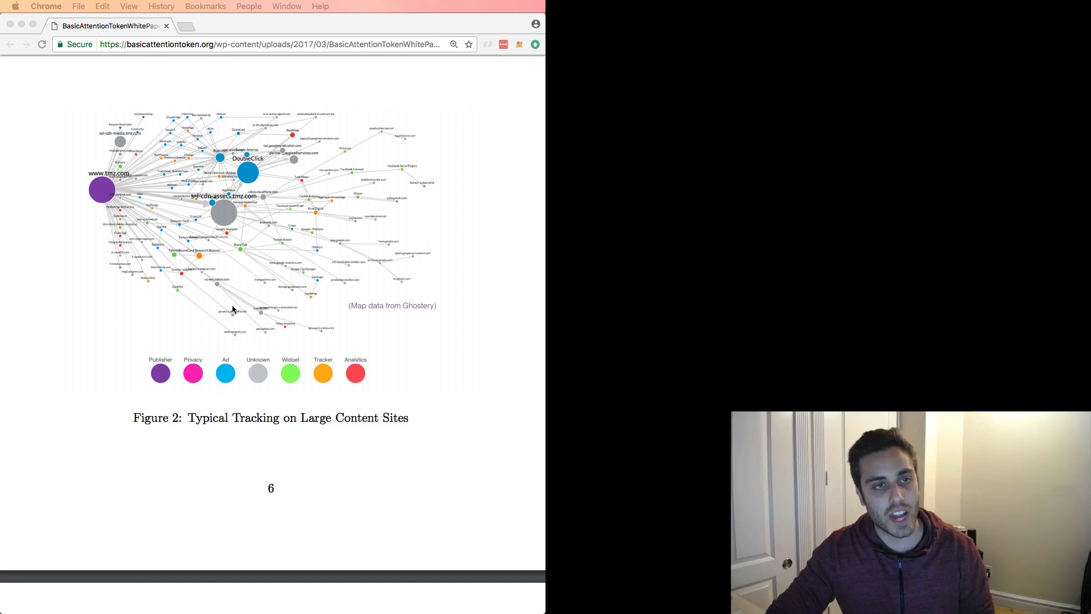
mouse_move(284, 293)
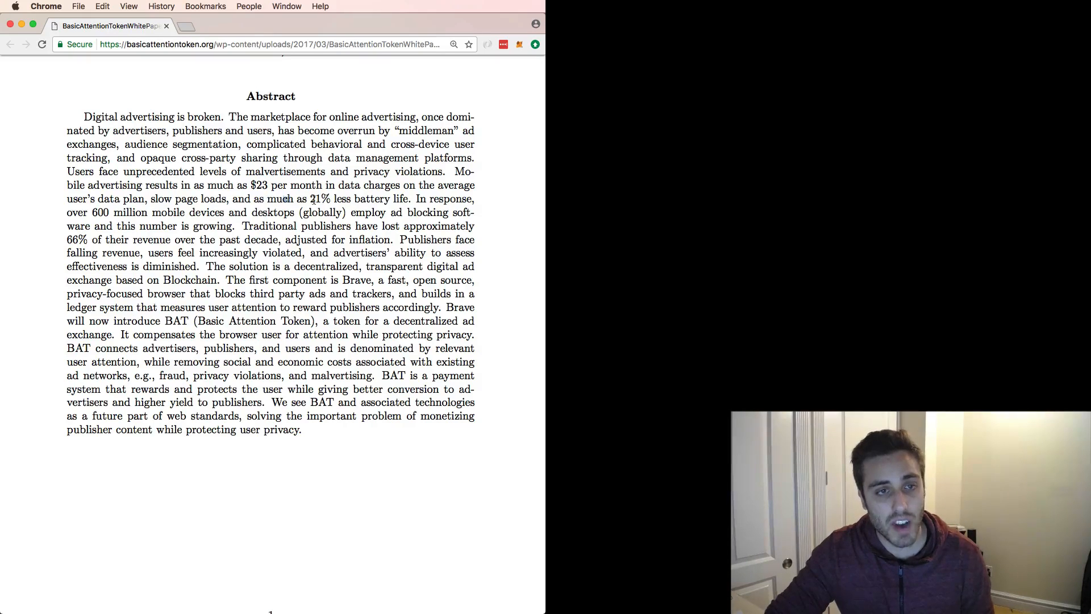
drag(155, 197, 237, 198)
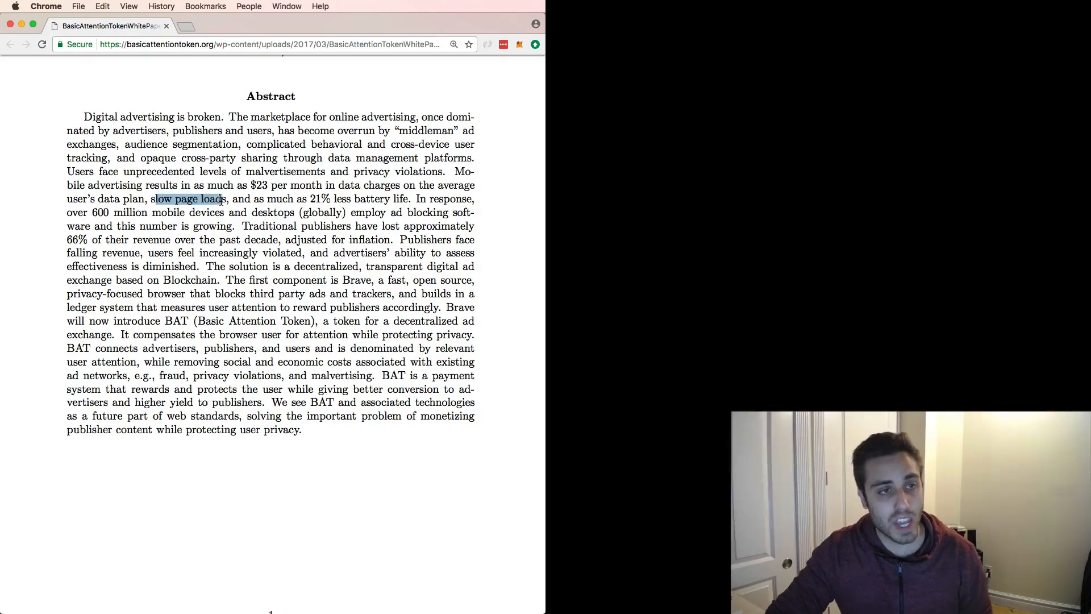
click(389, 211)
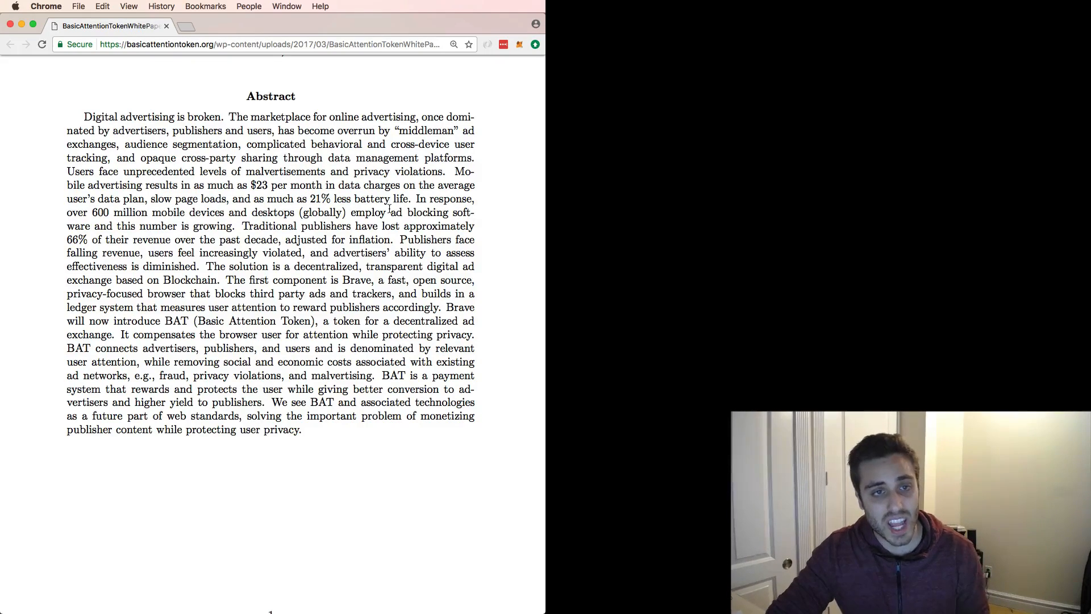
drag(354, 171, 443, 172)
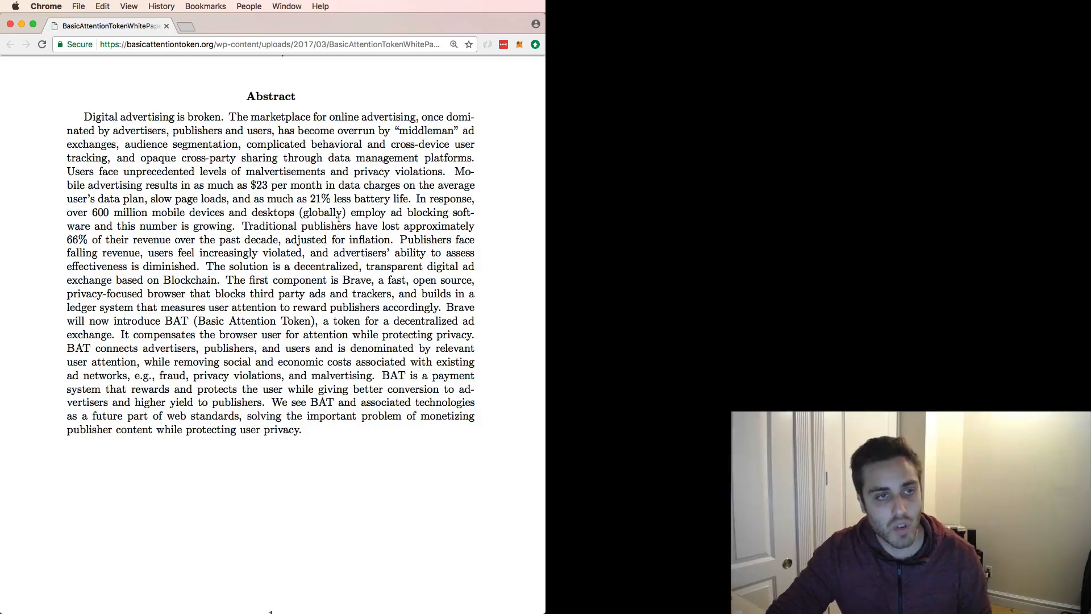
drag(66, 213, 239, 213)
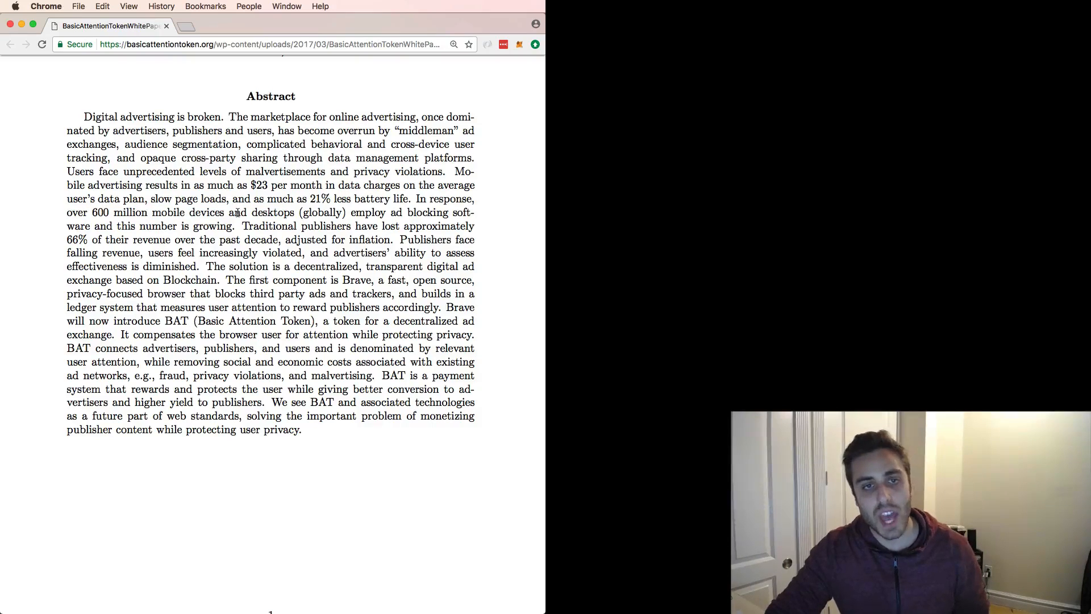
drag(141, 225, 235, 225)
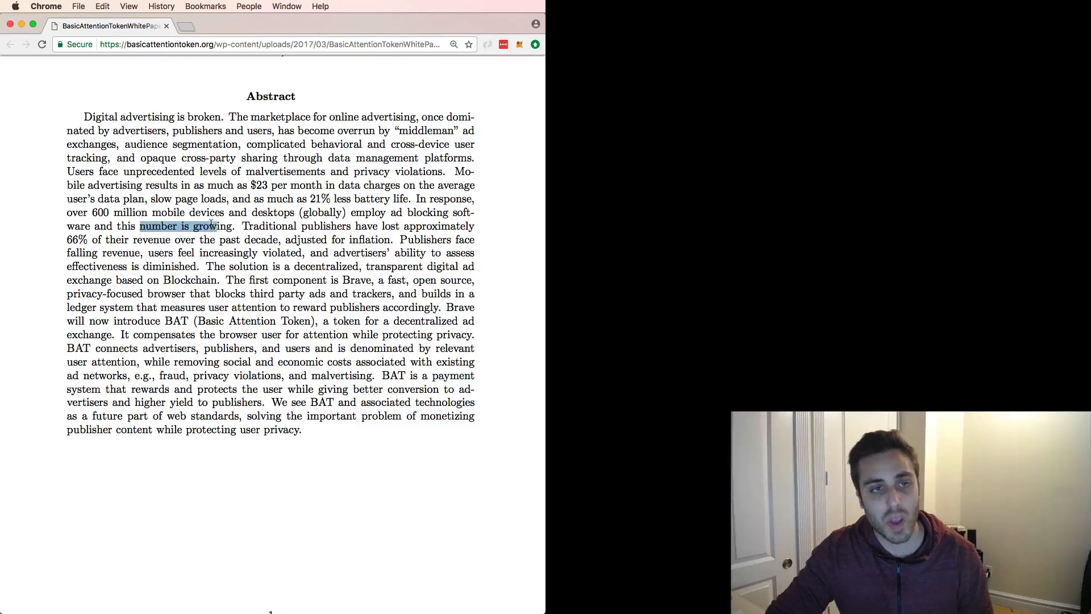
click(224, 197)
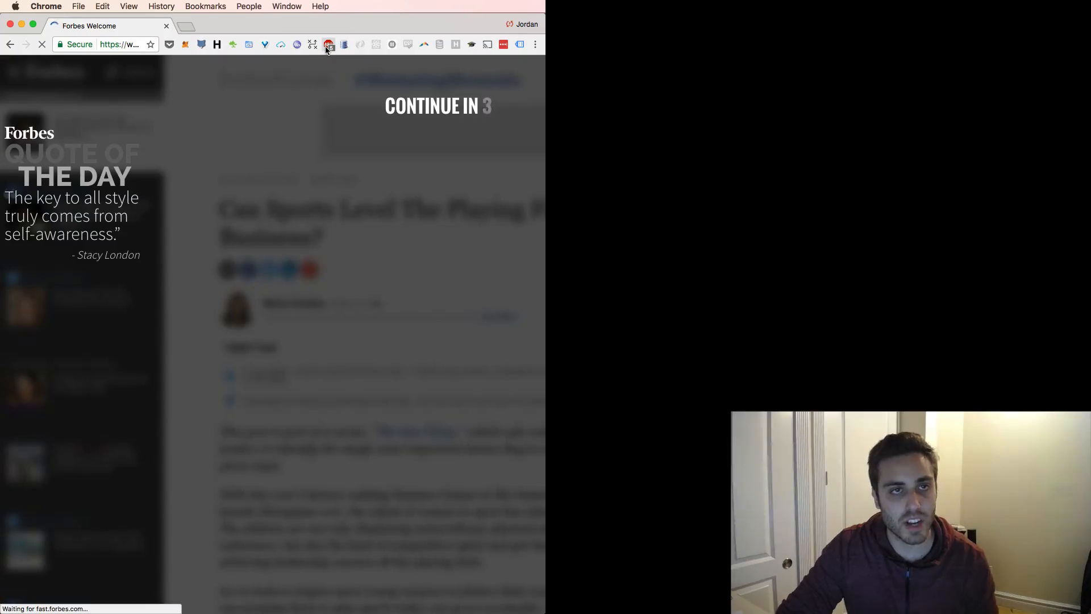
mouse_move(327, 44)
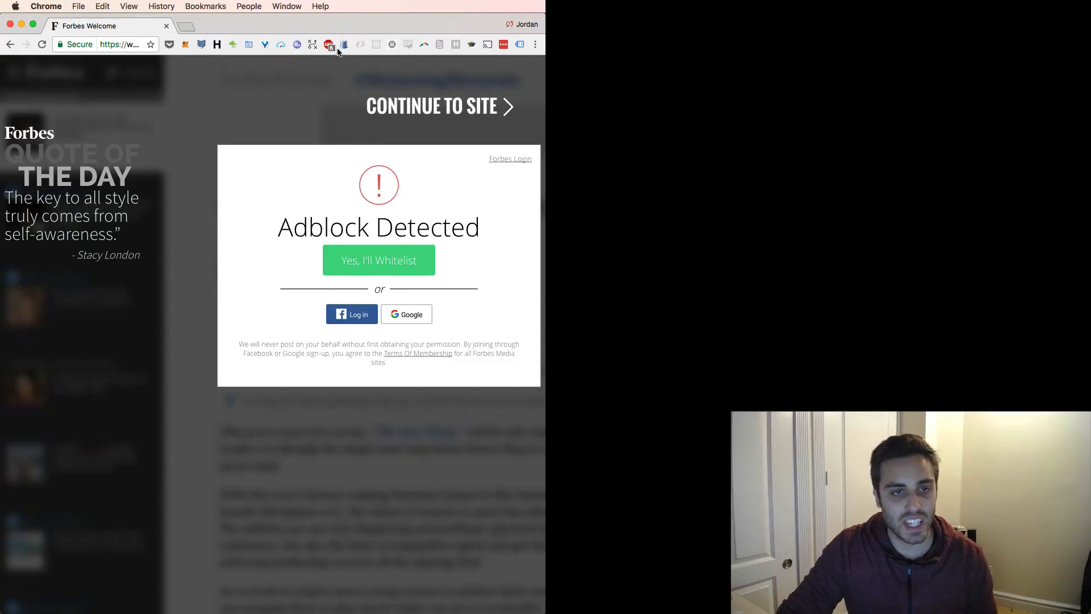
Switch to the Forbes article tab where the Adblock Detected overlay appears.
click(331, 44)
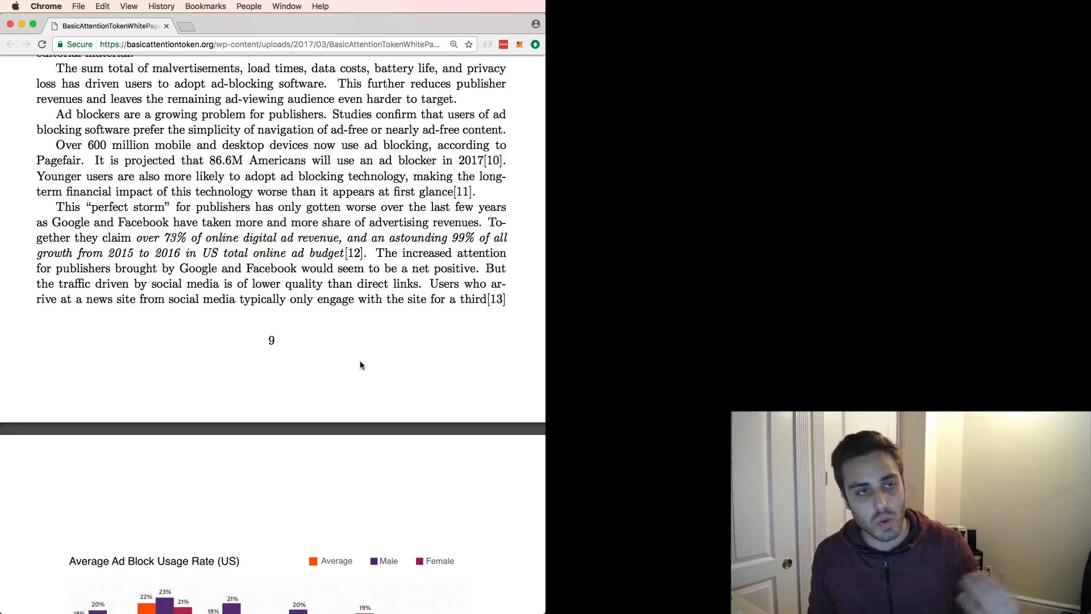
Drag the whitepaper view back to its title page and Abstract.
drag(135, 238, 296, 237)
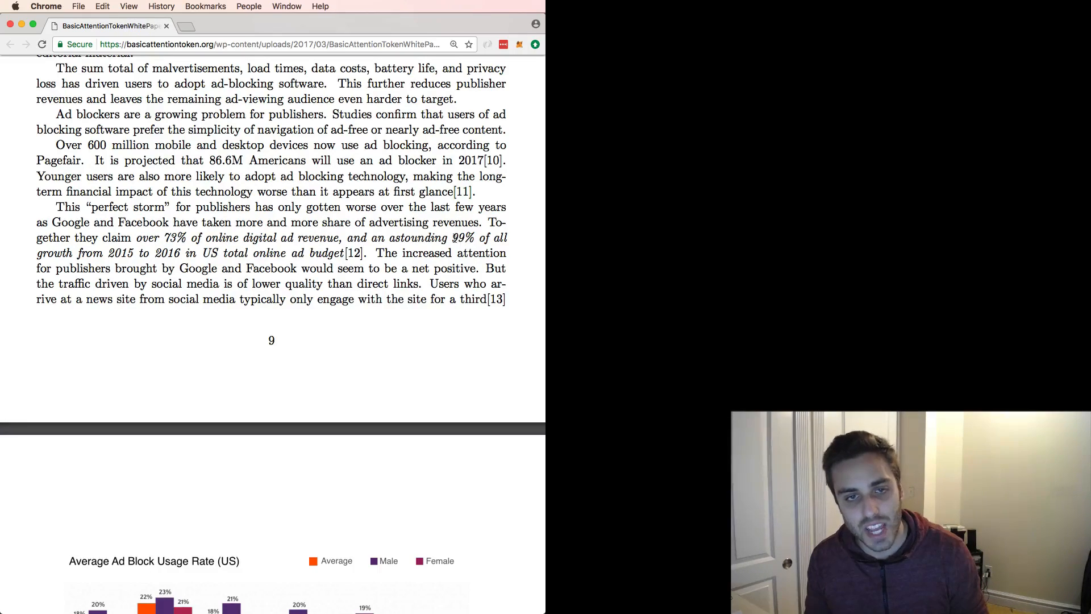
drag(444, 237, 343, 252)
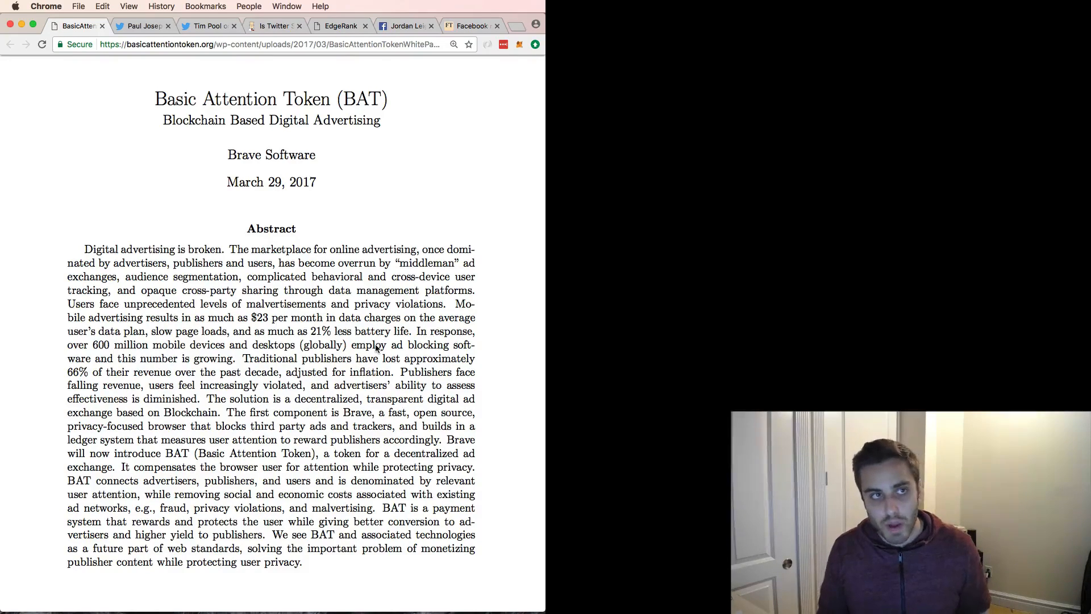
View the YouTube ad revenue and demonetization tweets, then Scott Adams' shadowbanning blog post.
click(146, 26)
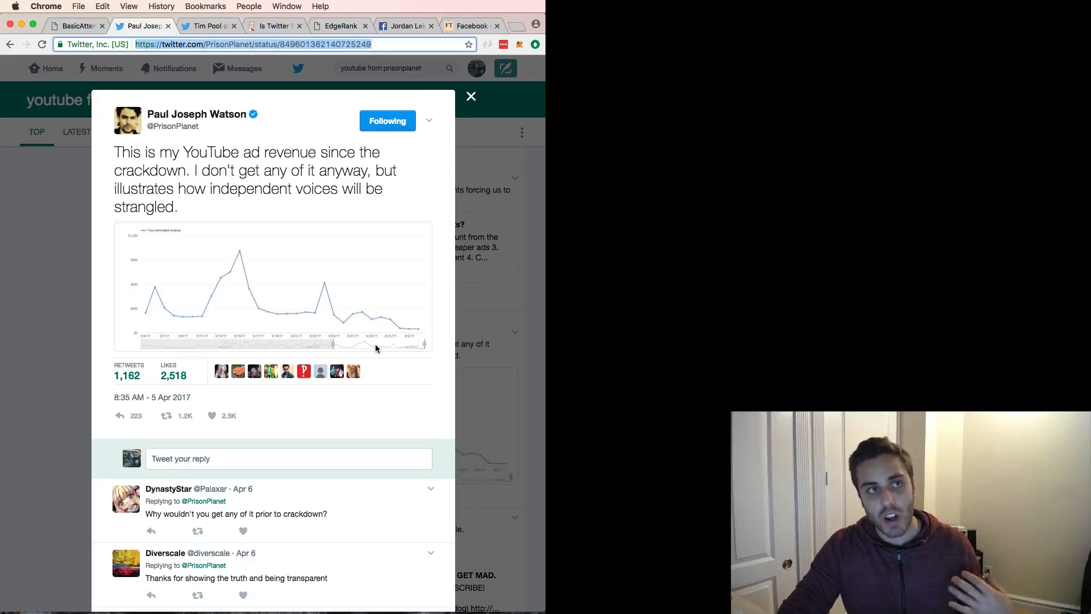
mouse_move(325, 411)
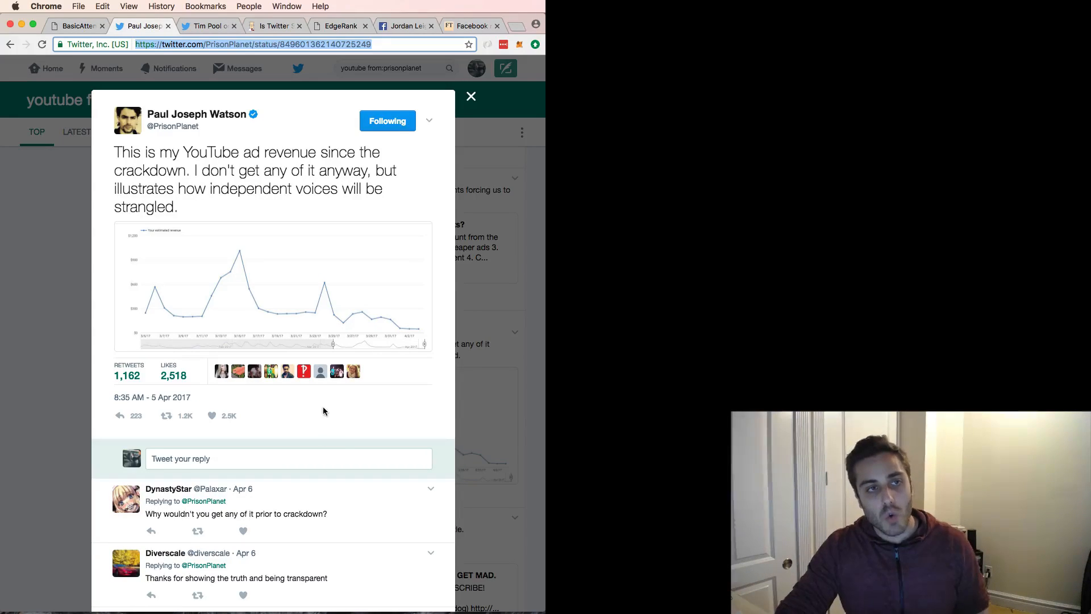
mouse_move(409, 329)
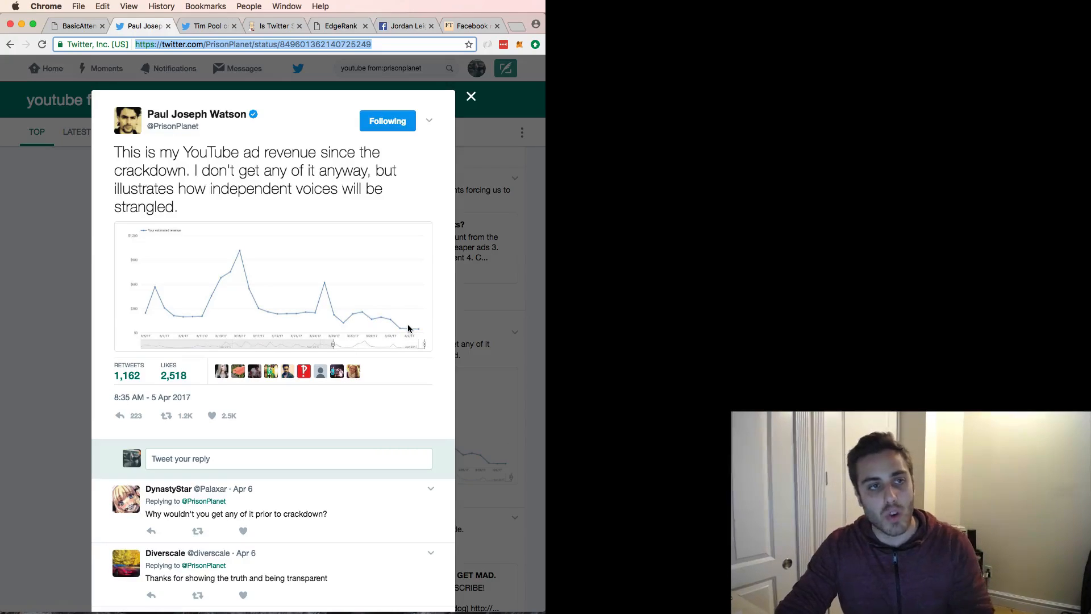
click(211, 26)
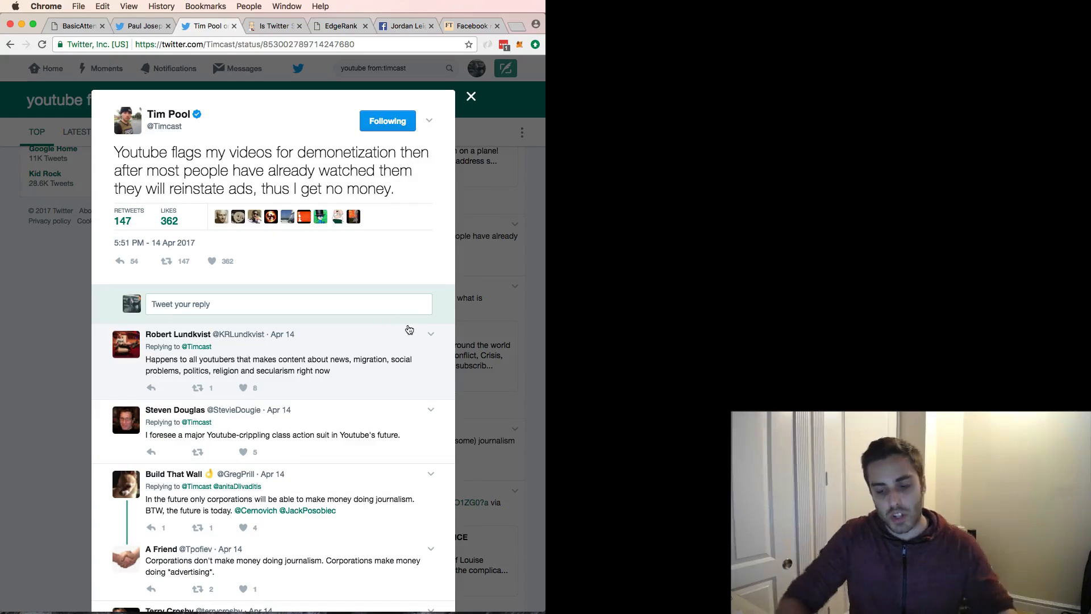
click(277, 26)
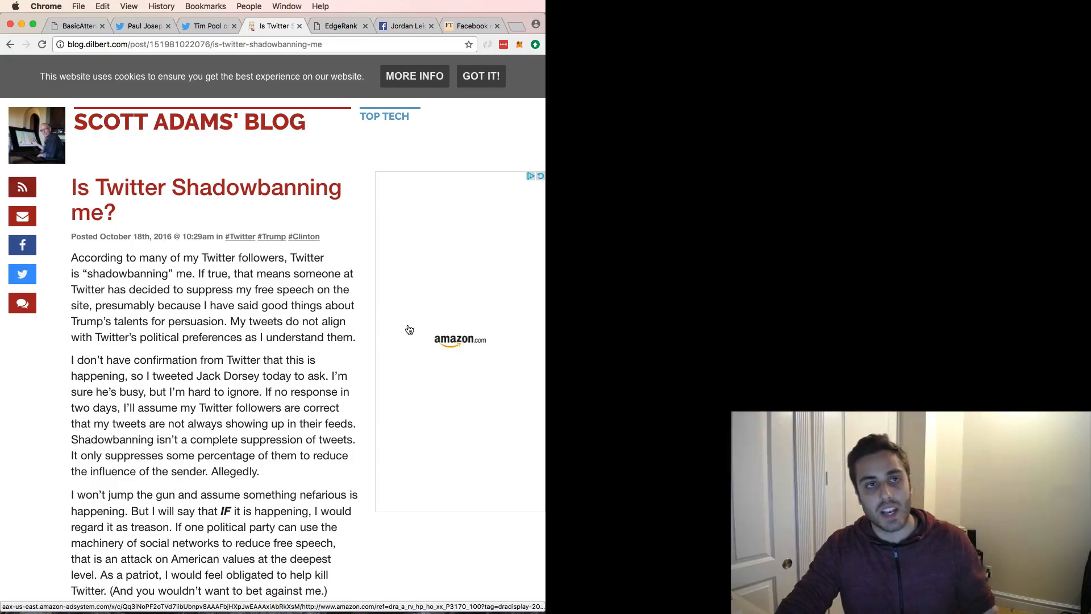
View the EdgeRank newsfeed guide, then the Facebook post flagged as disputed.
click(338, 27)
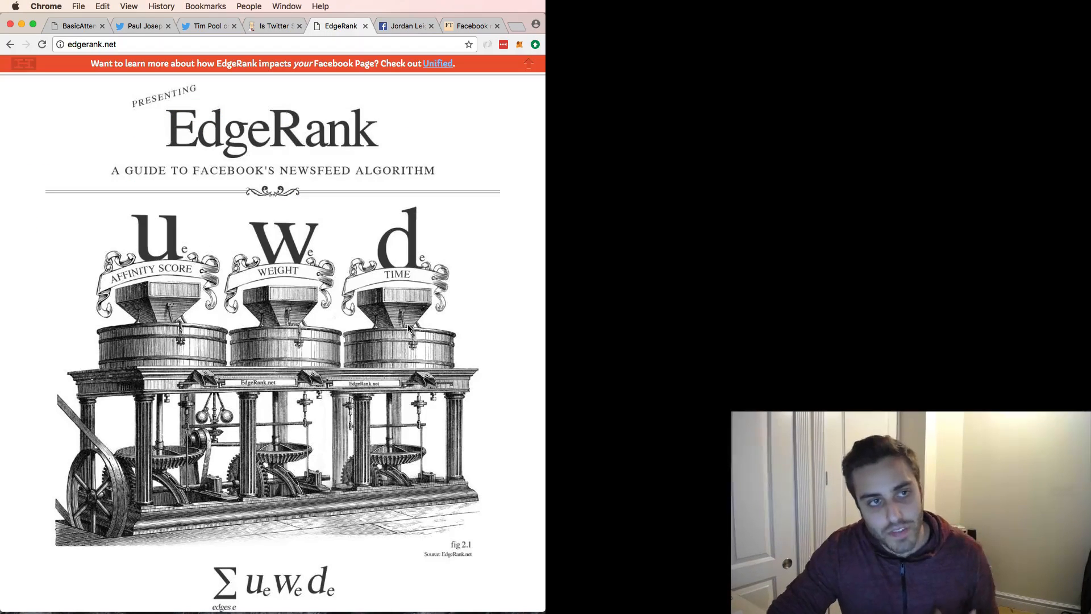
mouse_move(409, 329)
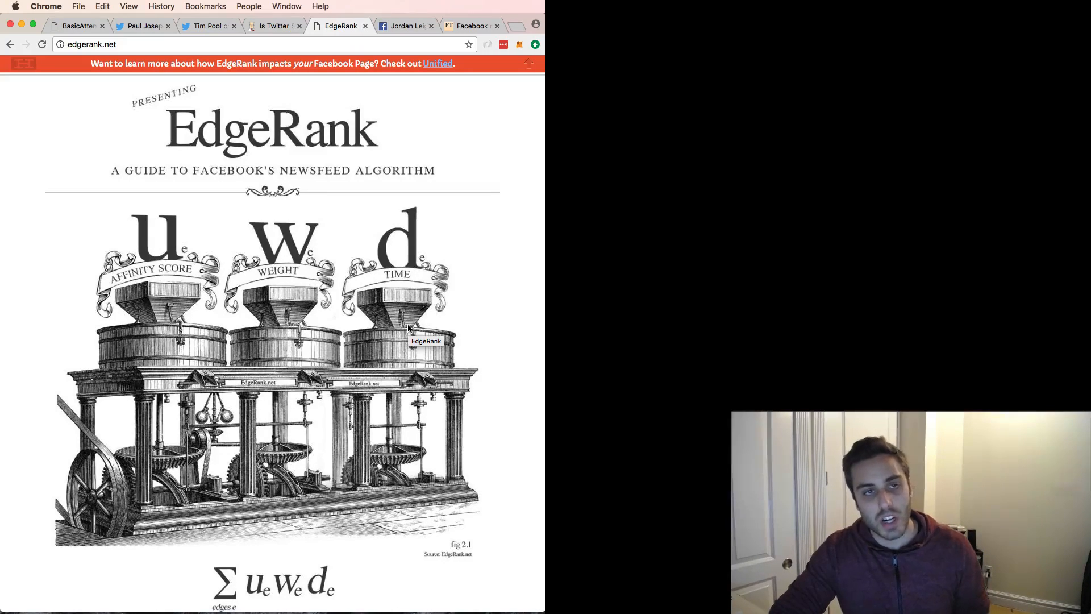
click(405, 26)
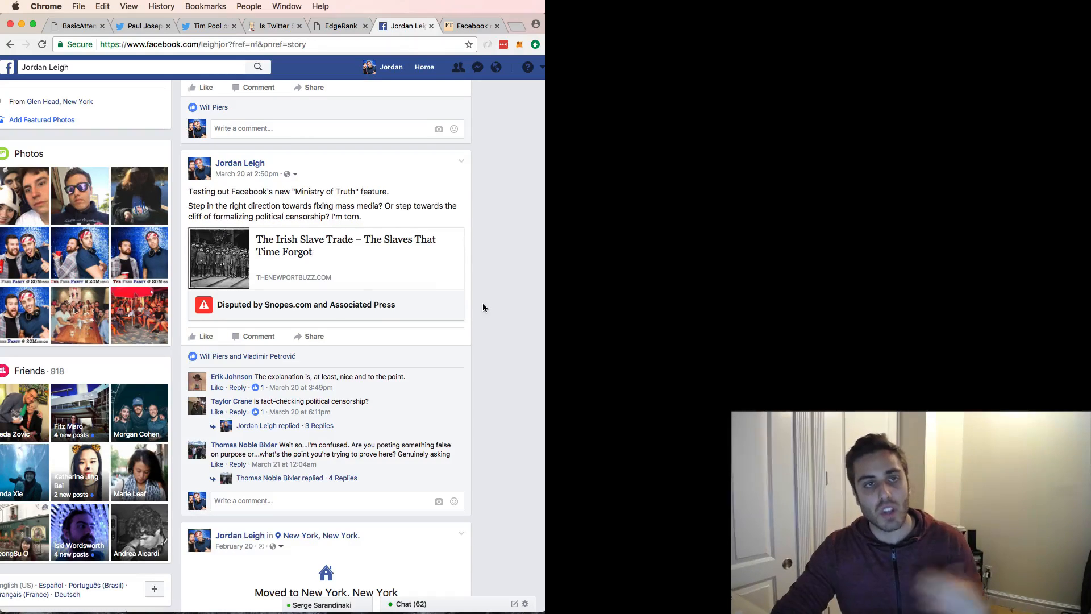
Bring up Brave's organization profile on Crunchbase.
click(475, 25)
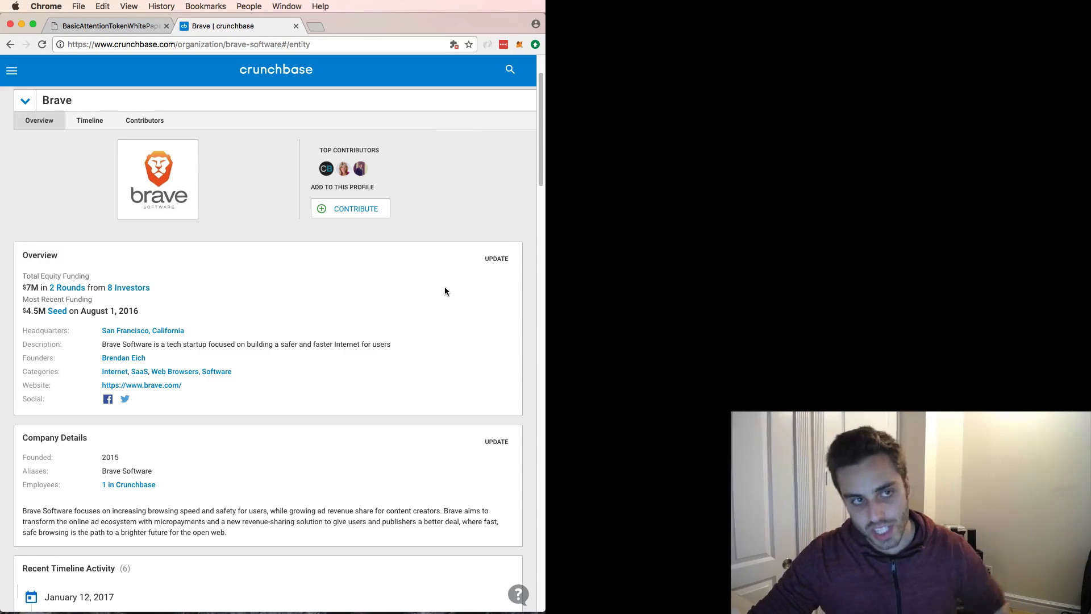
Scroll Brave's Crunchbase profile through its funding rounds and eight investors.
scroll(down, 3)
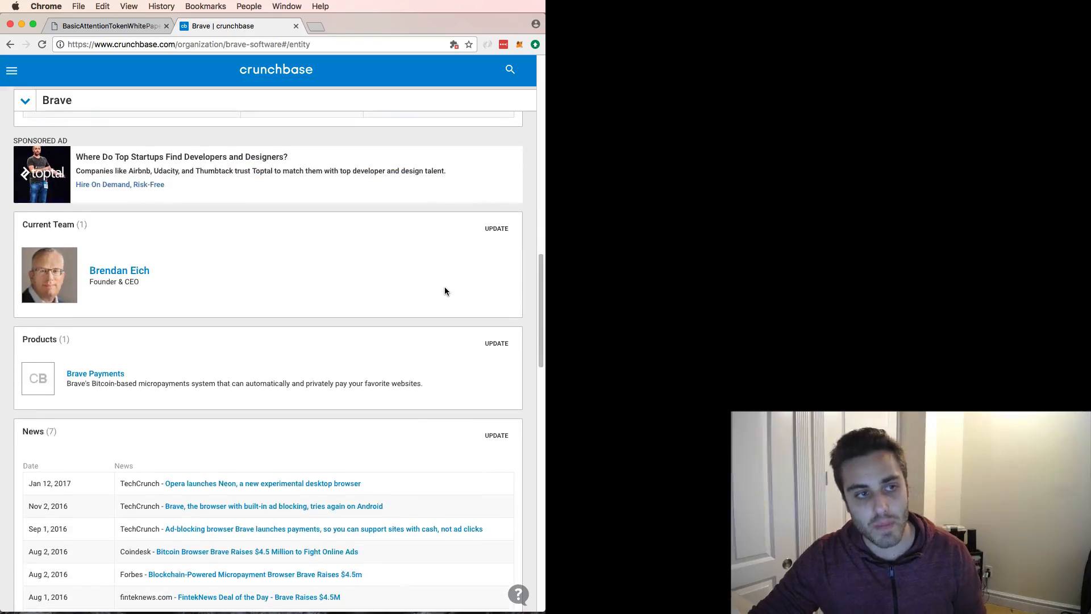
scroll(down, 3)
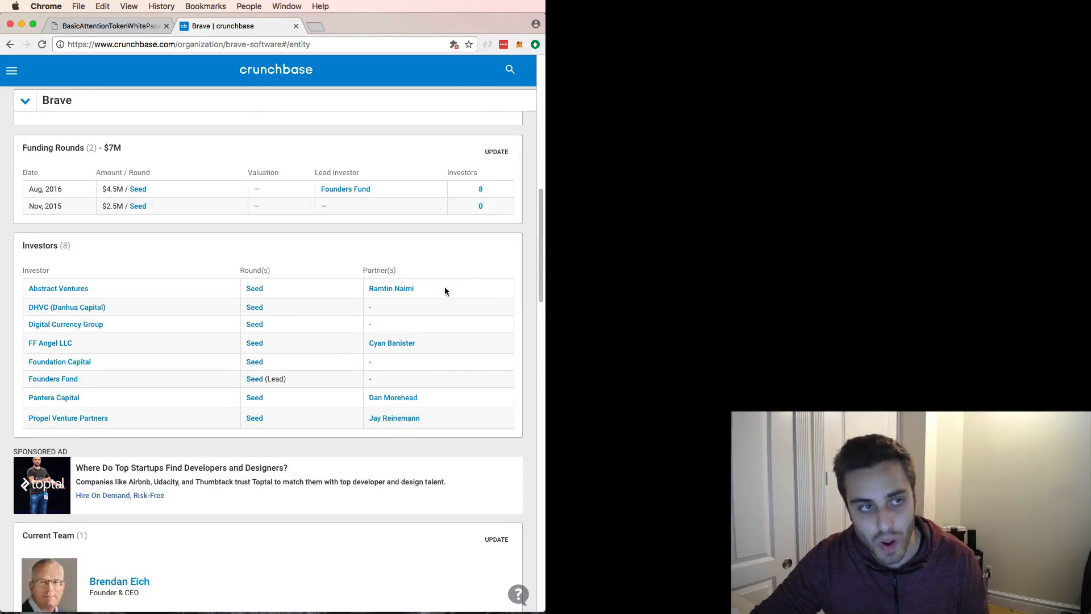
scroll(up, 3)
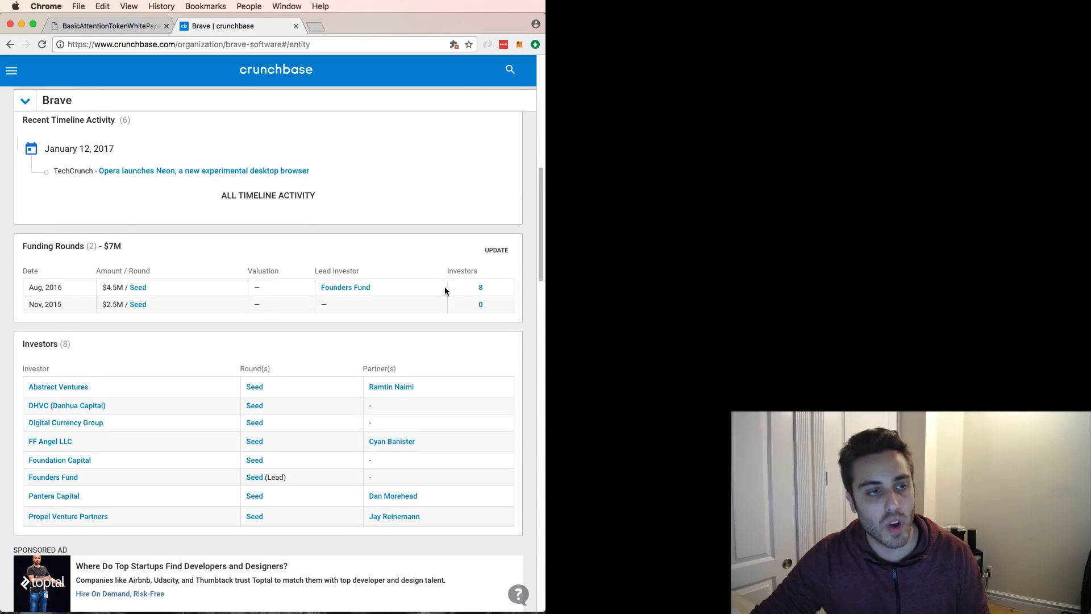
scroll(down, 3)
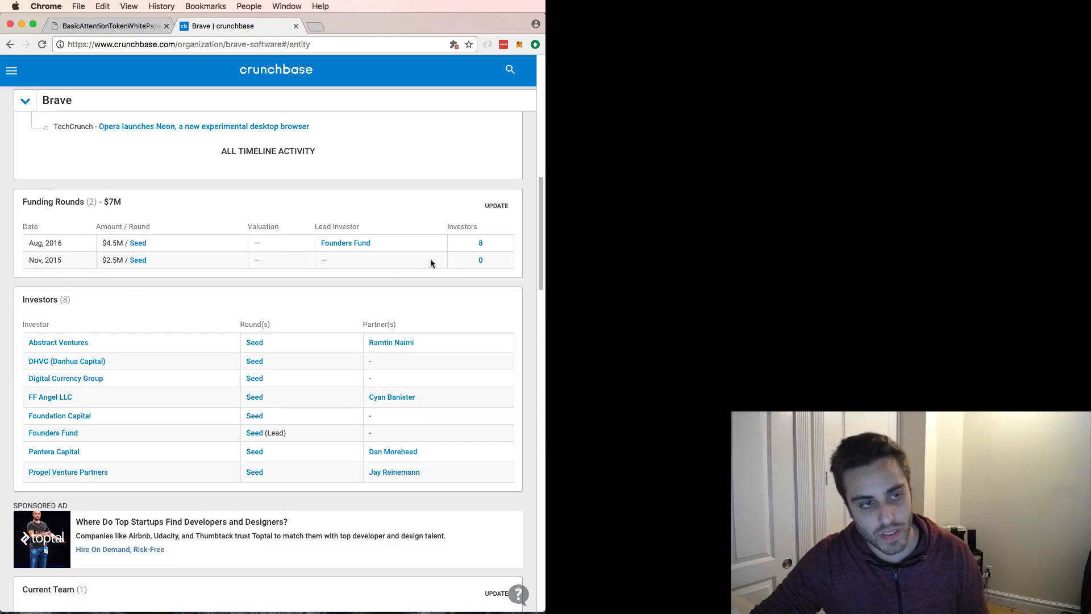
mouse_move(286, 252)
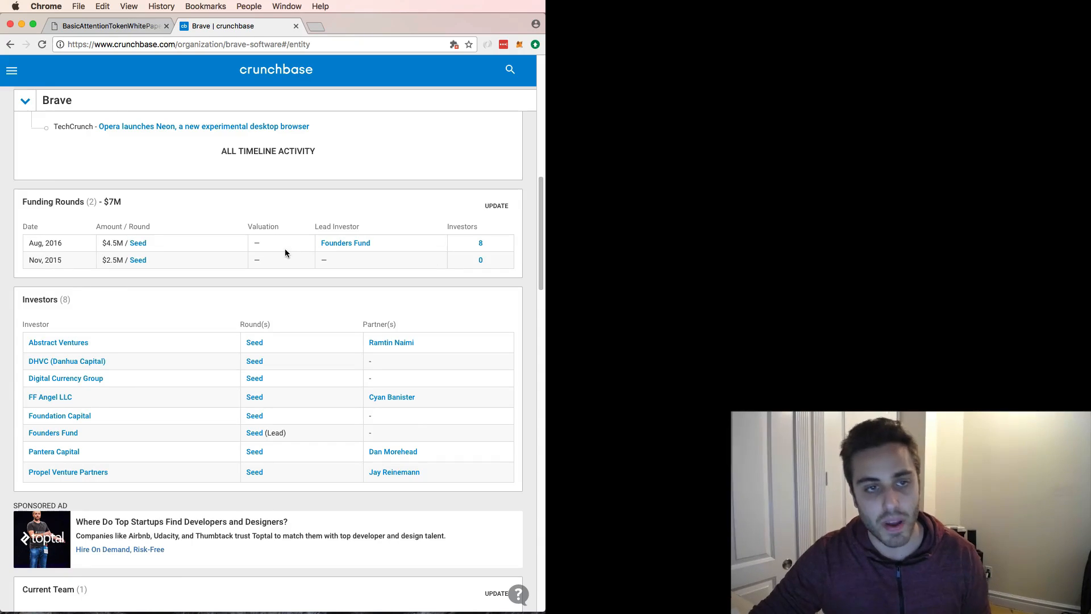
mouse_move(372, 211)
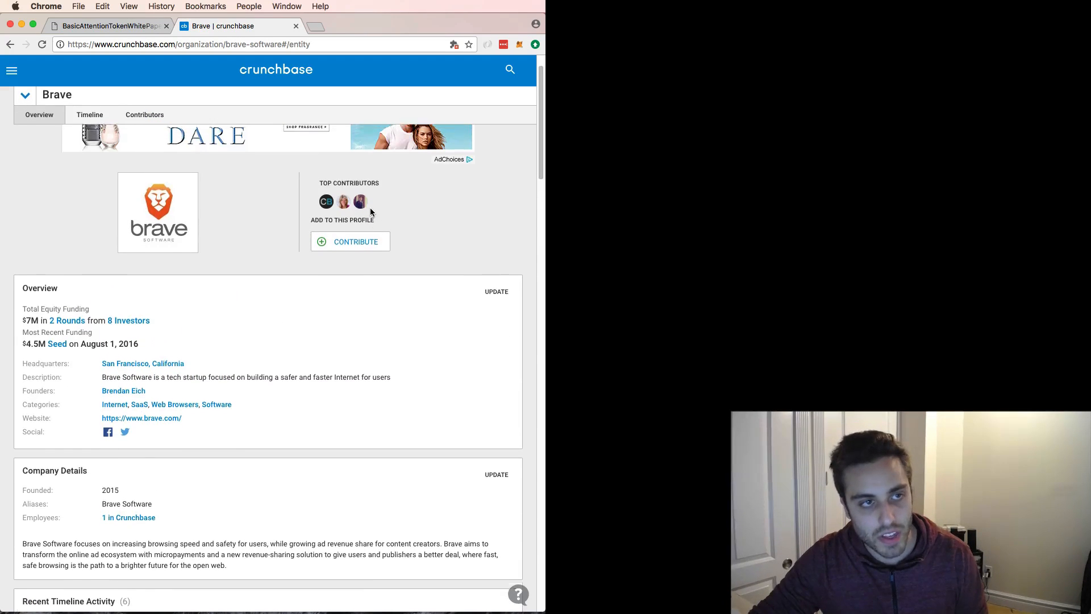
scroll(down, 3)
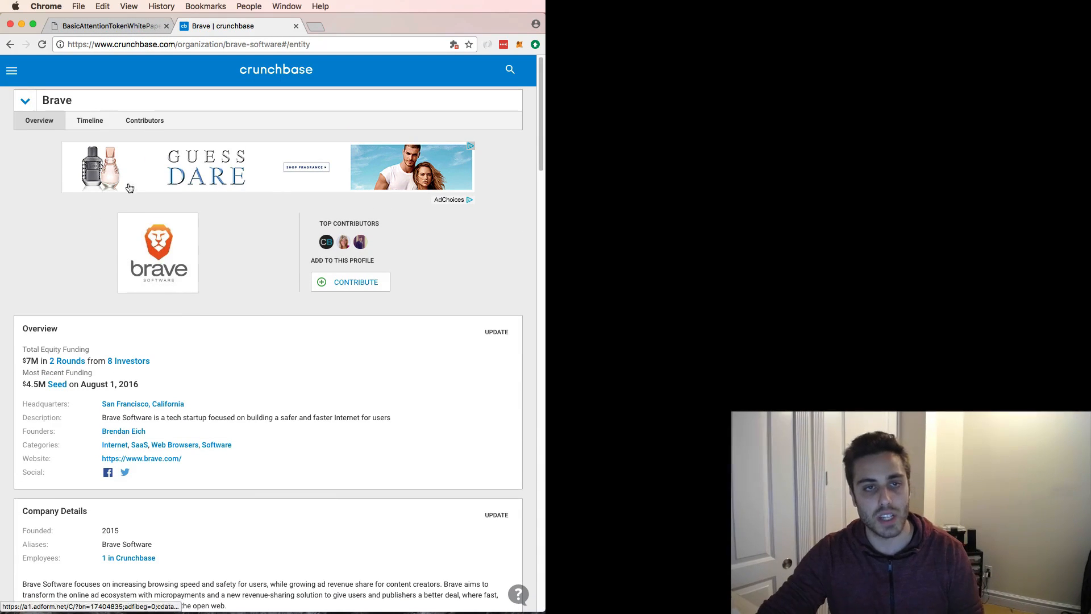
mouse_move(233, 381)
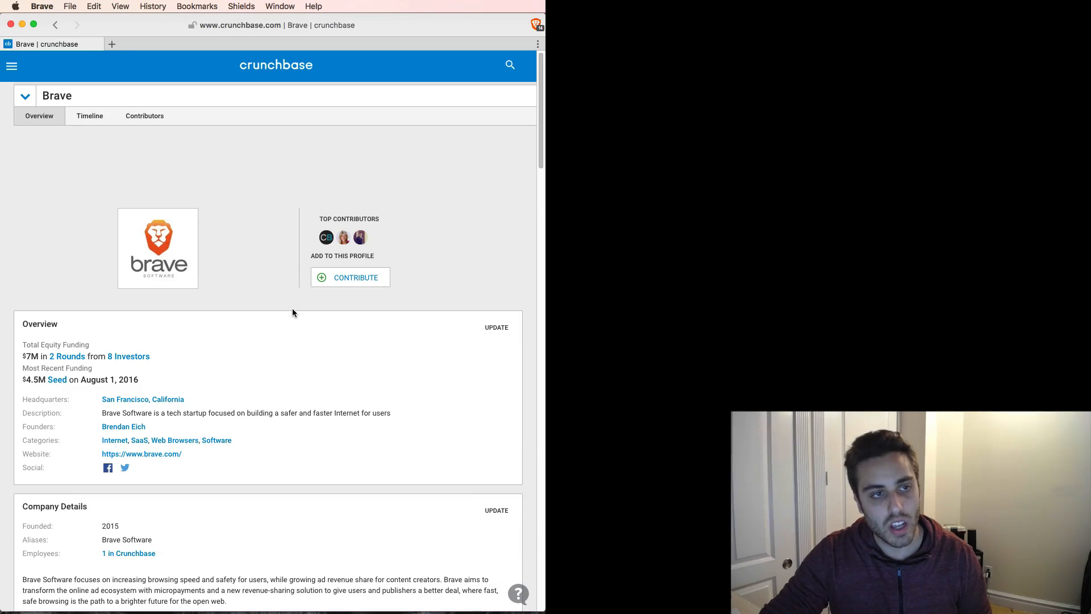
Scroll the ad-free Crunchbase profile and Forbes homepage in the Brave browser.
scroll(down, 3)
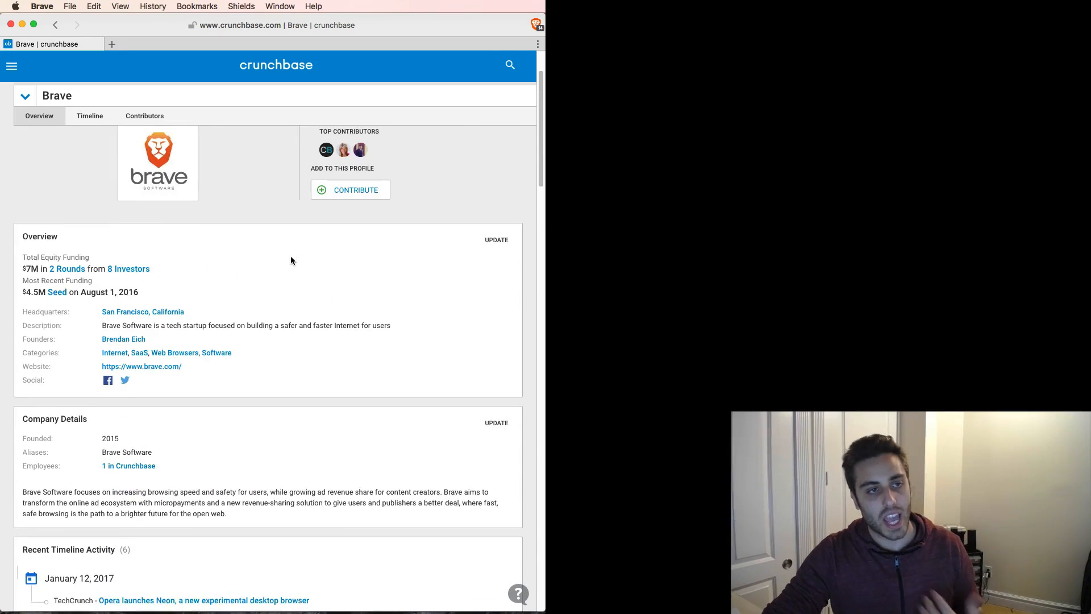
scroll(up, 3)
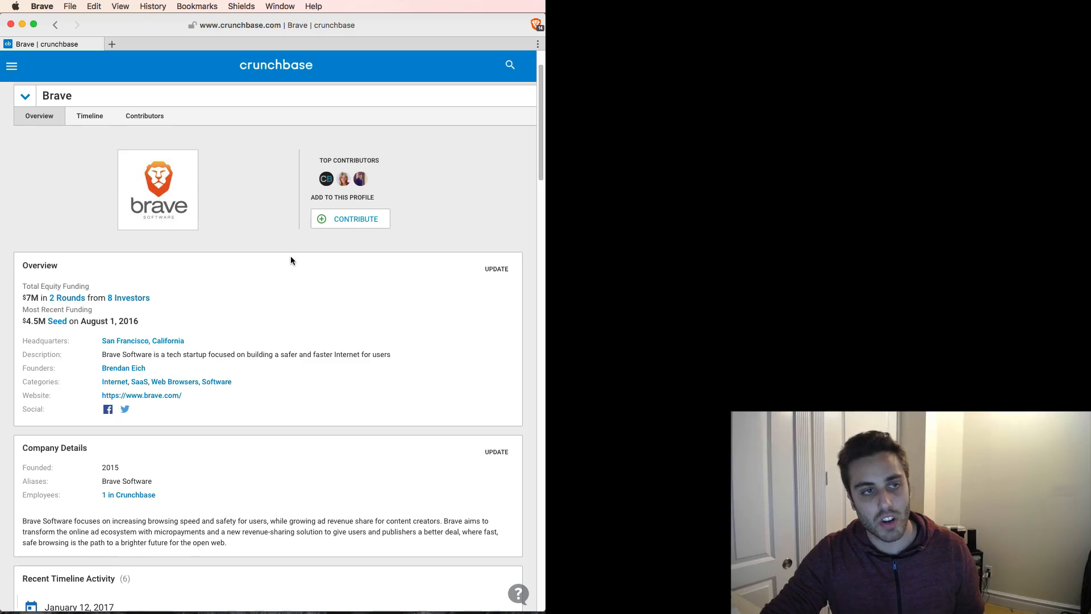
scroll(down, 3)
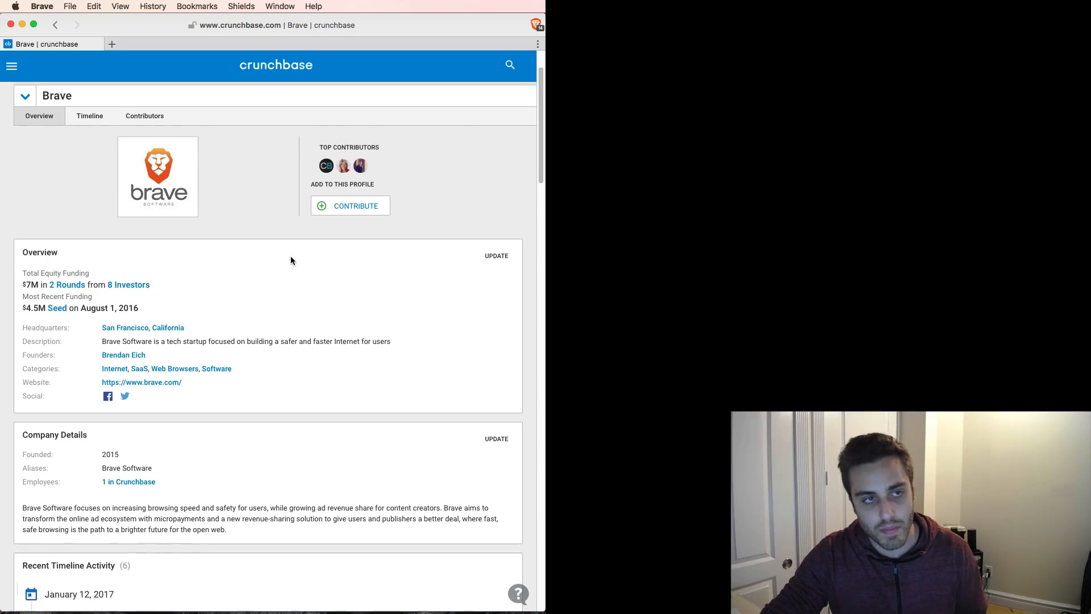
scroll(down, 3)
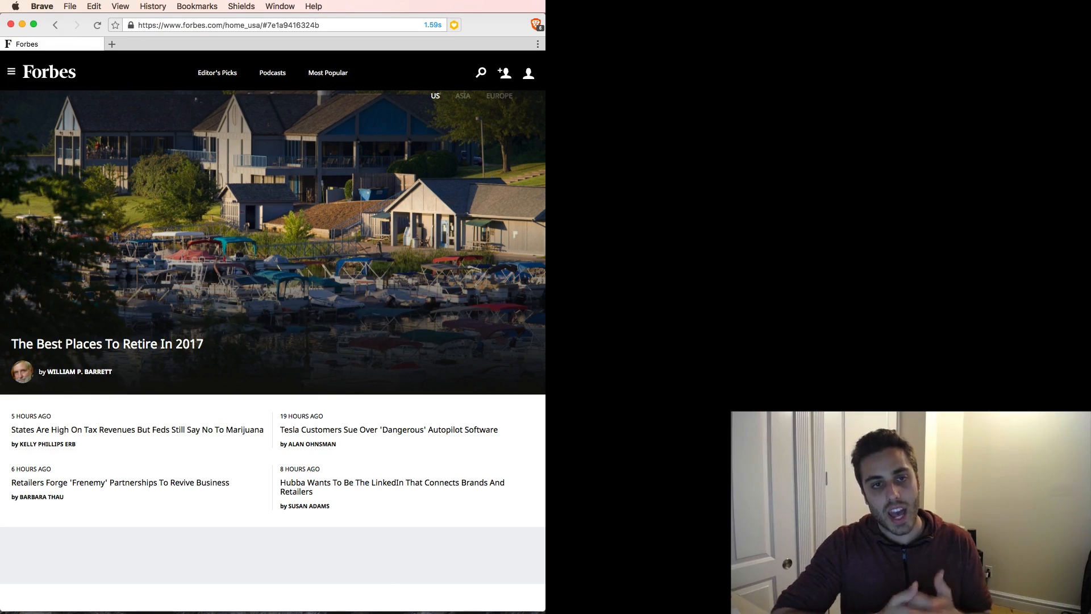
scroll(down, 3)
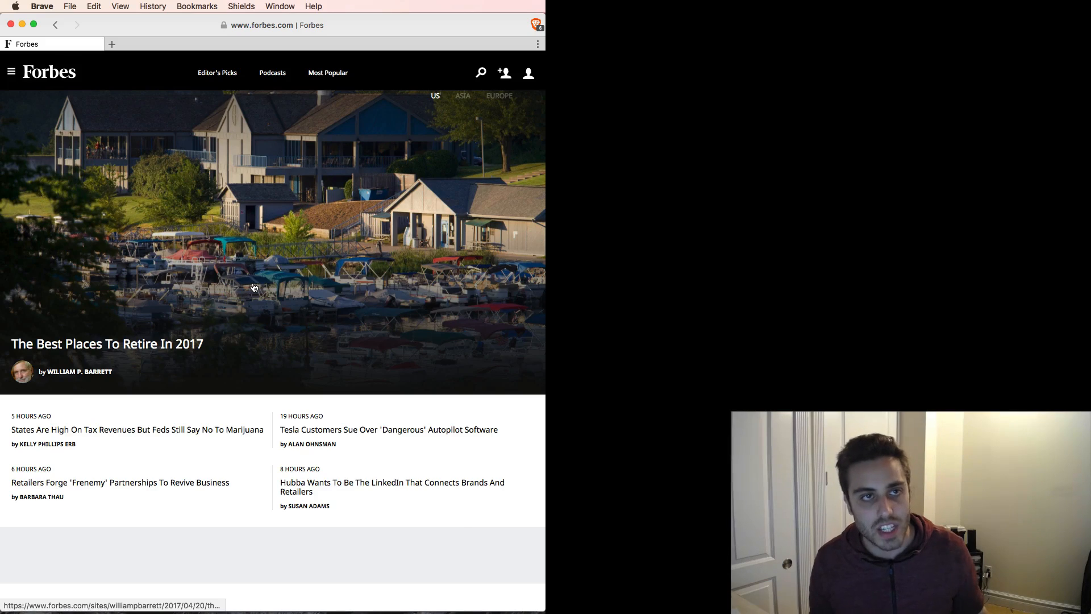
mouse_move(302, 368)
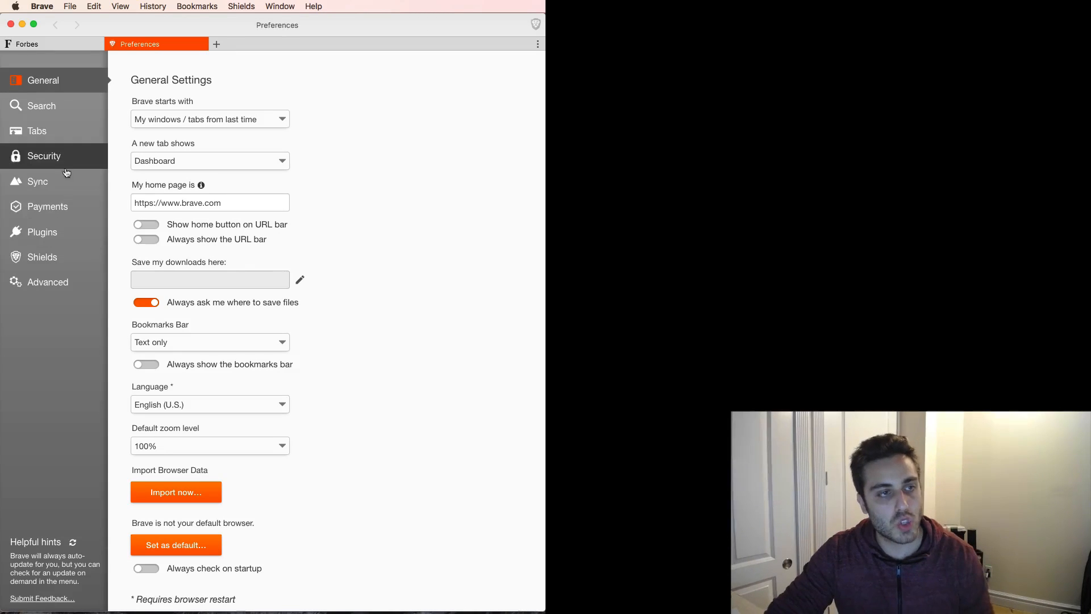
Review Brave Payments' add-funds options and keep the monthly budget at 5 USD.
click(48, 206)
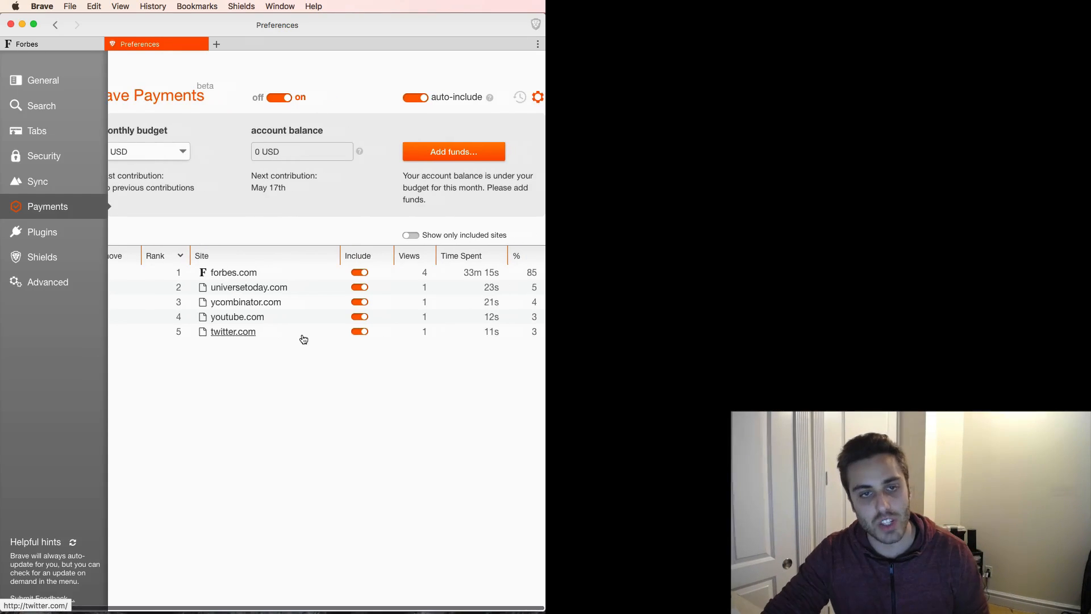
mouse_move(442, 287)
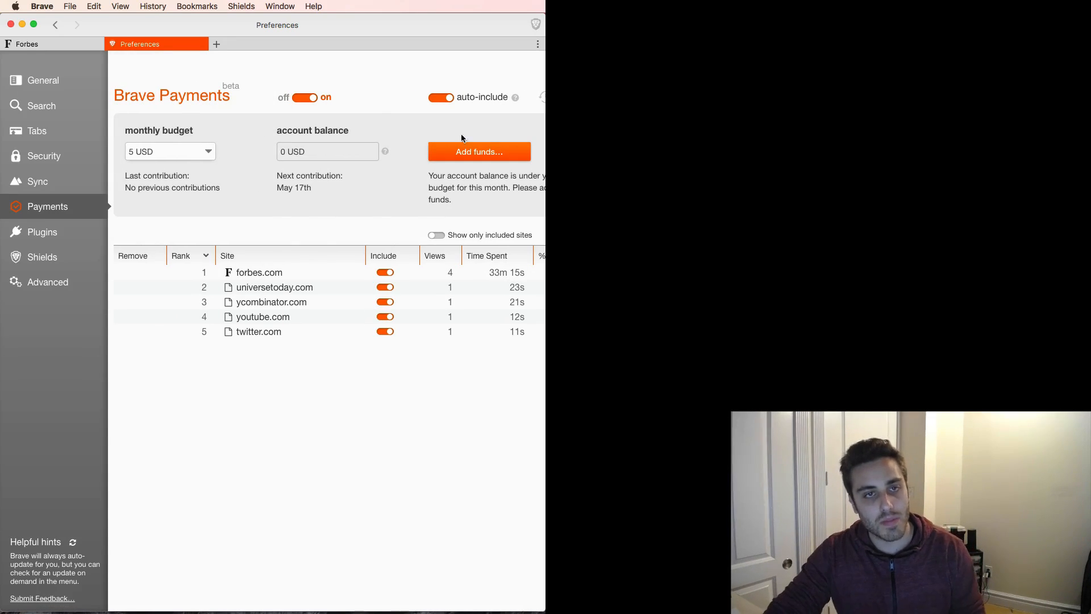
click(478, 152)
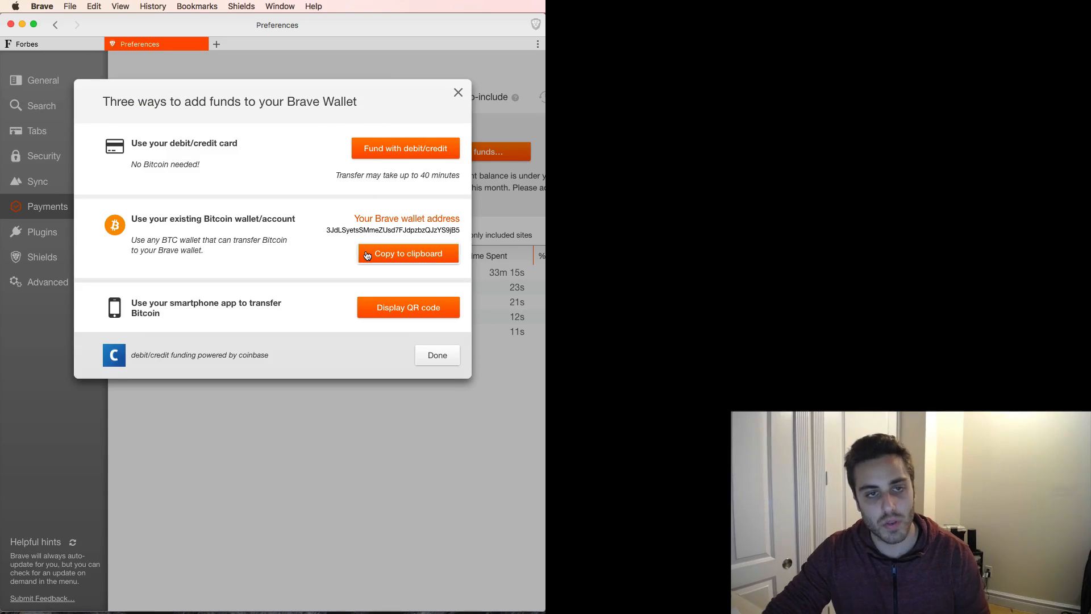
mouse_move(259, 202)
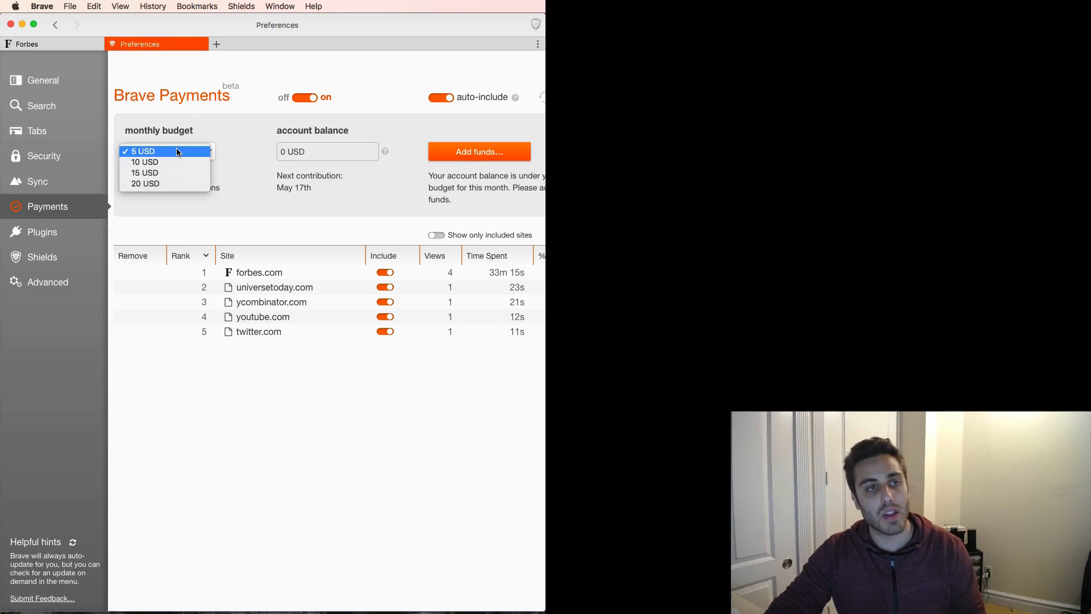
click(147, 151)
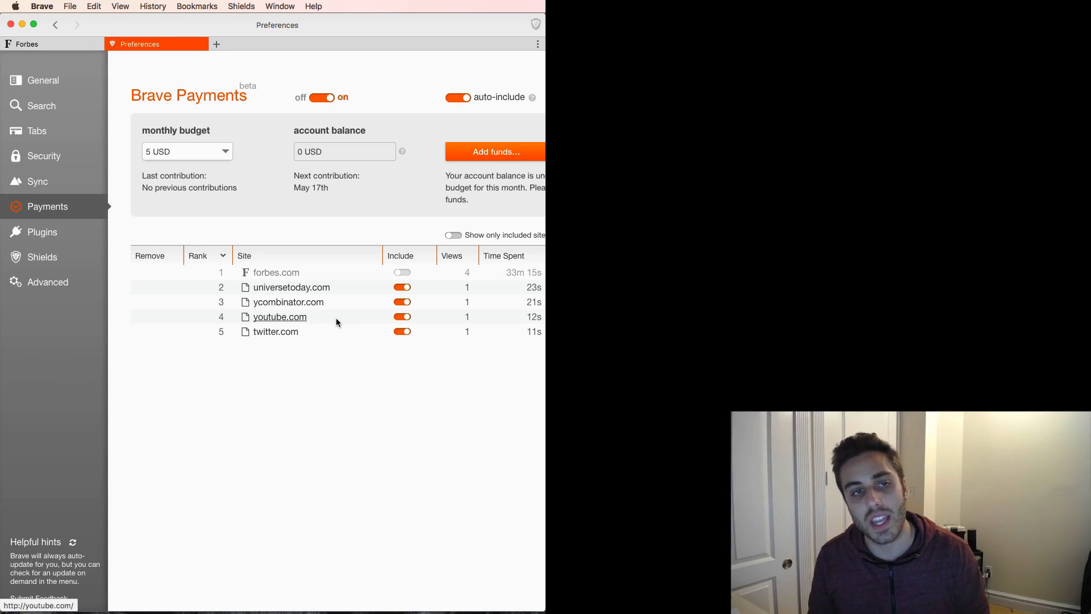
mouse_move(336, 388)
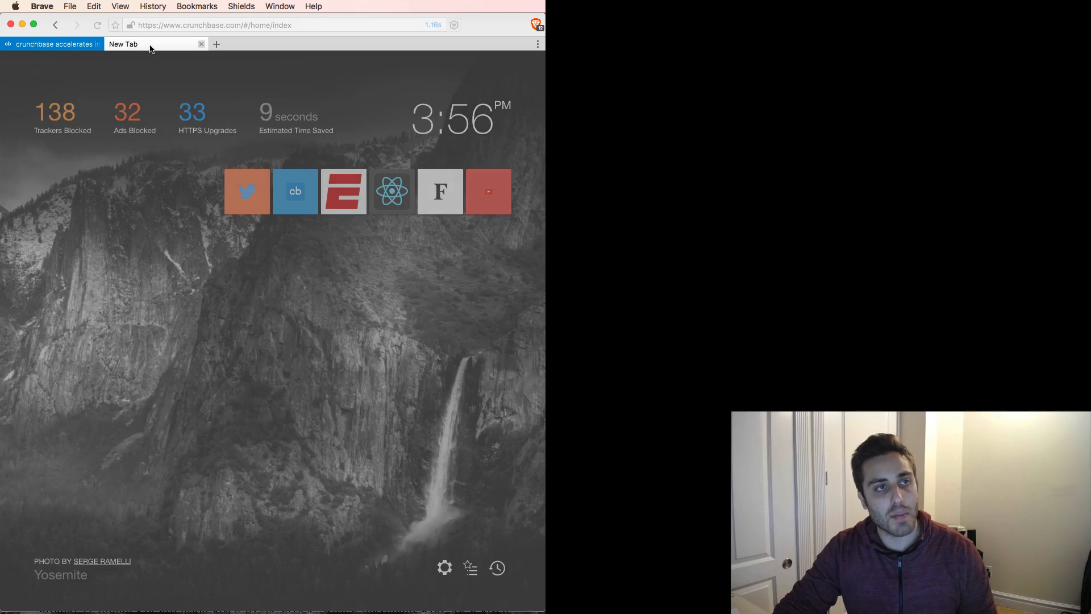
Browse the Crunchbase homepage's Featured Lists and Featured Venture Investments.
click(51, 43)
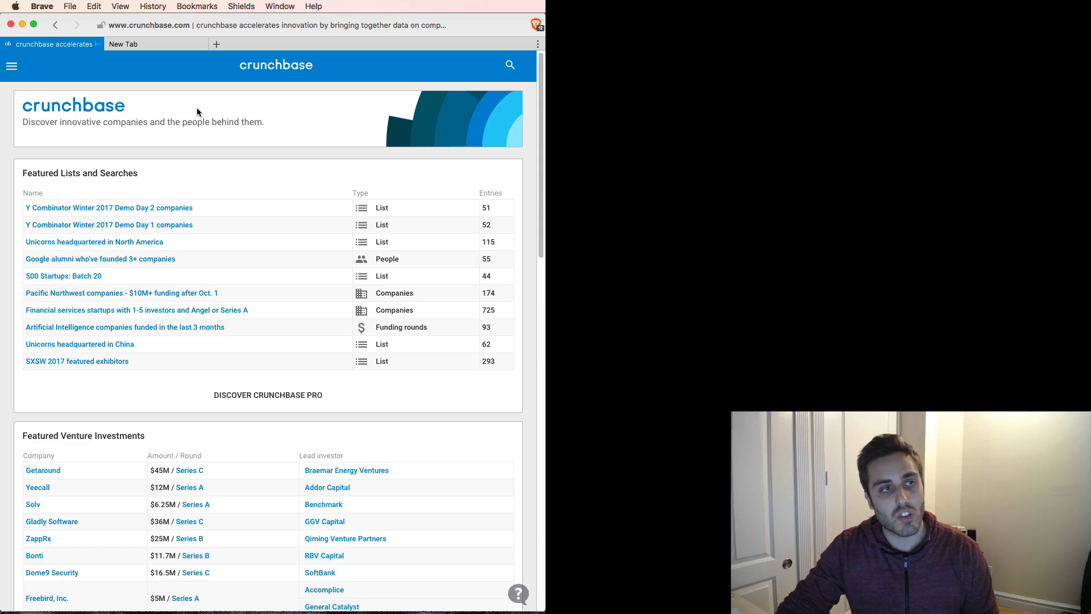
mouse_move(100, 129)
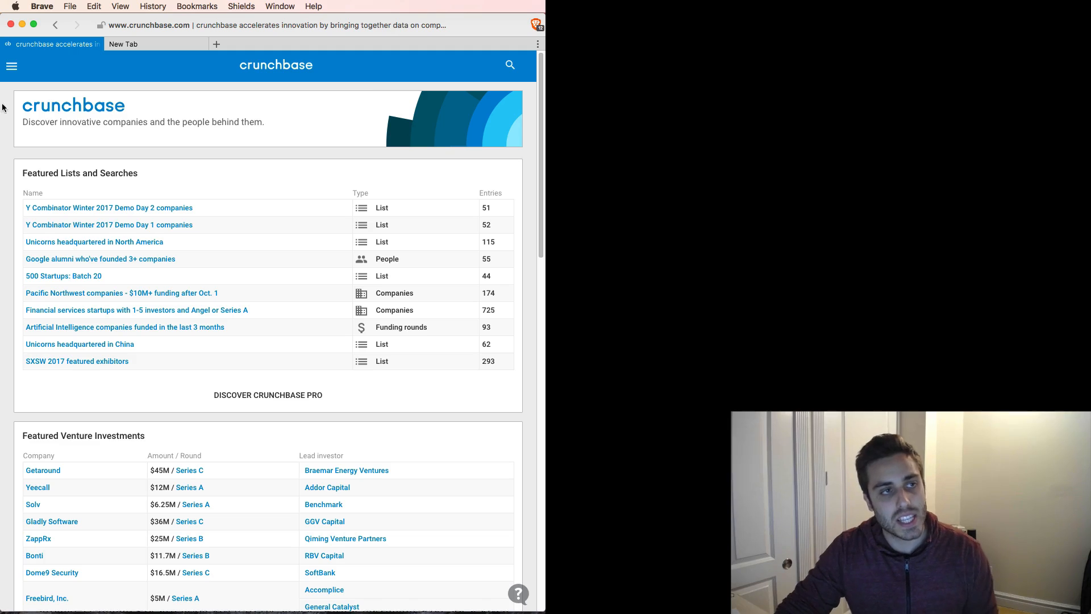
mouse_move(271, 215)
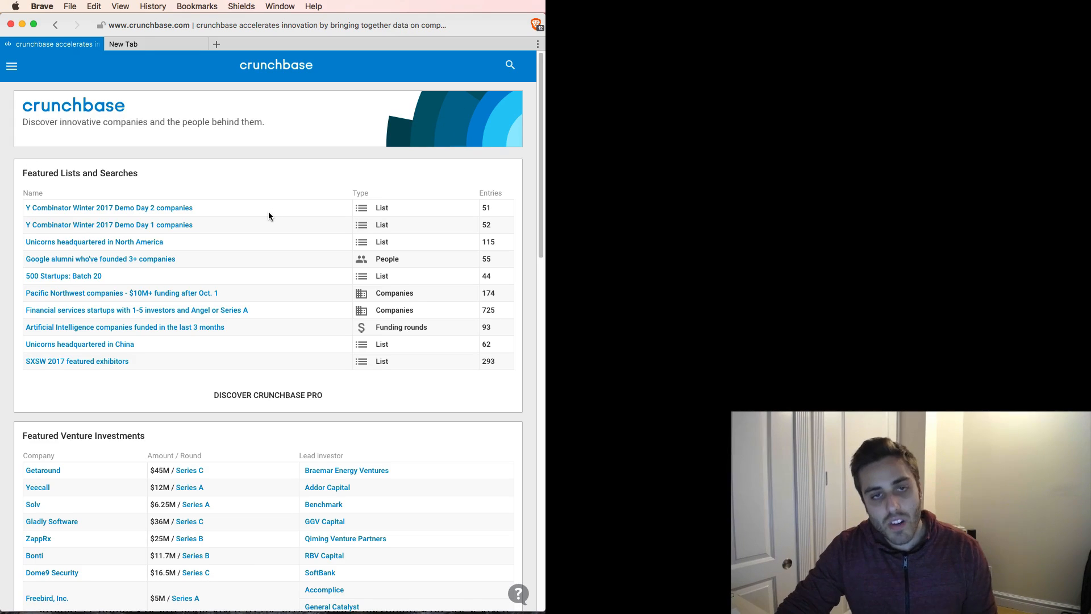
scroll(down, 3)
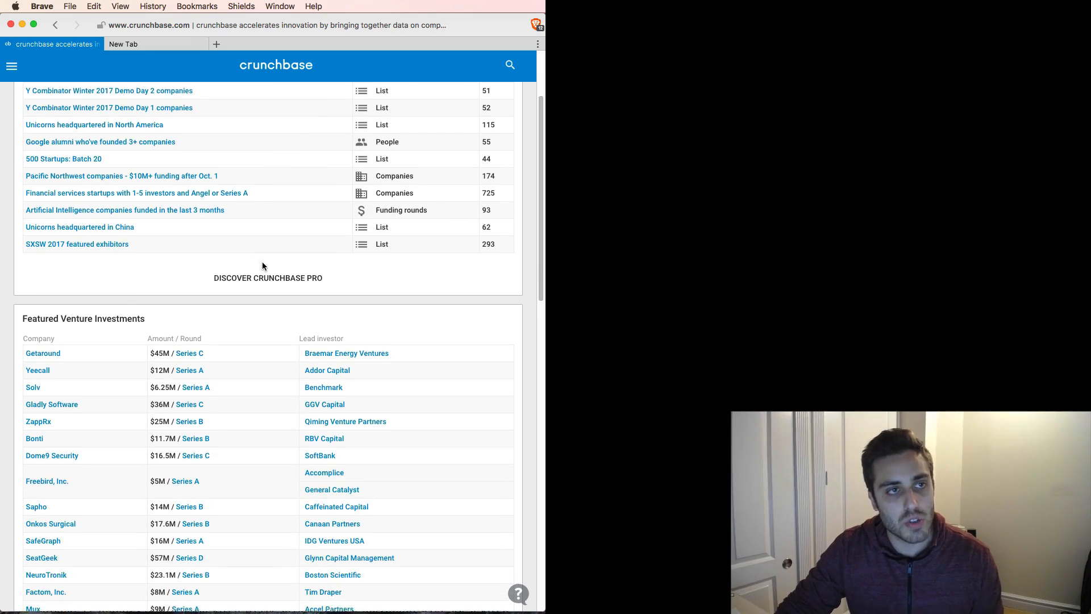
scroll(up, 3)
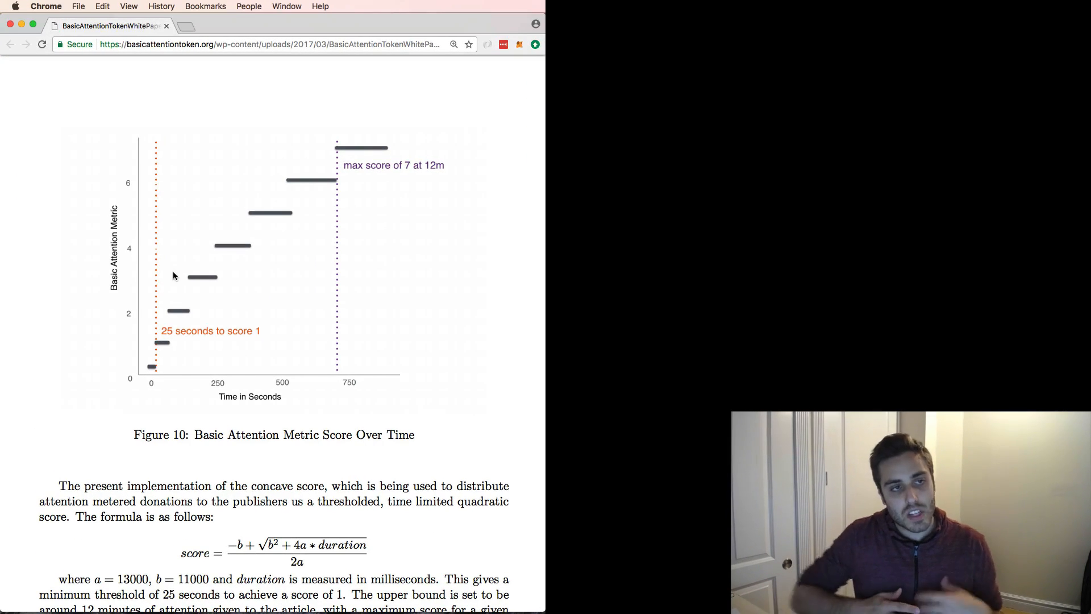
mouse_move(87, 147)
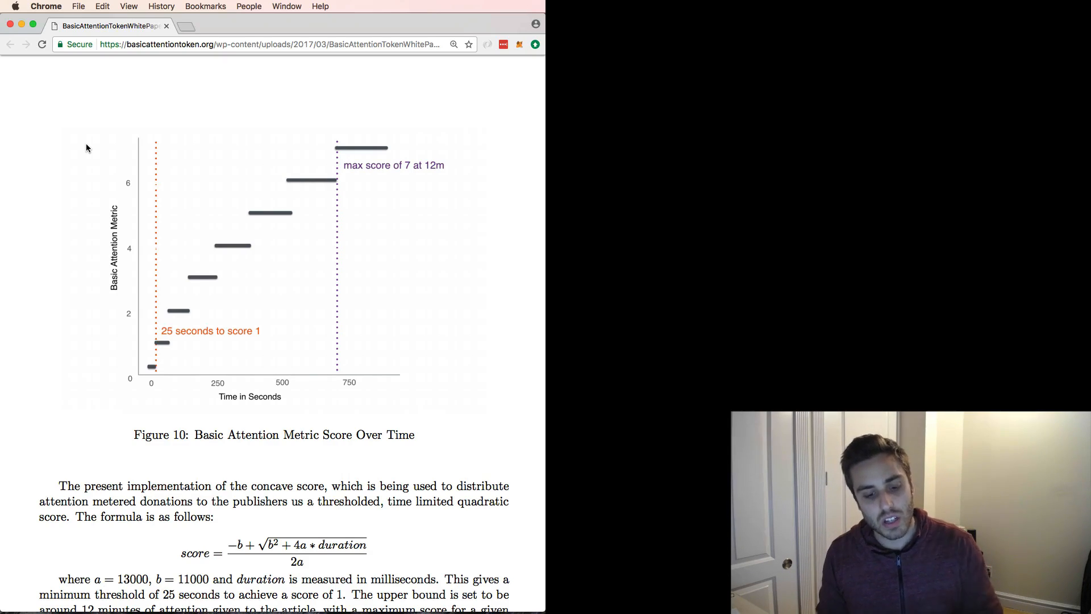
Scroll the whitepaper down to Figure 12, the BAT Digital Ad Flow diagram.
scroll(down, 3)
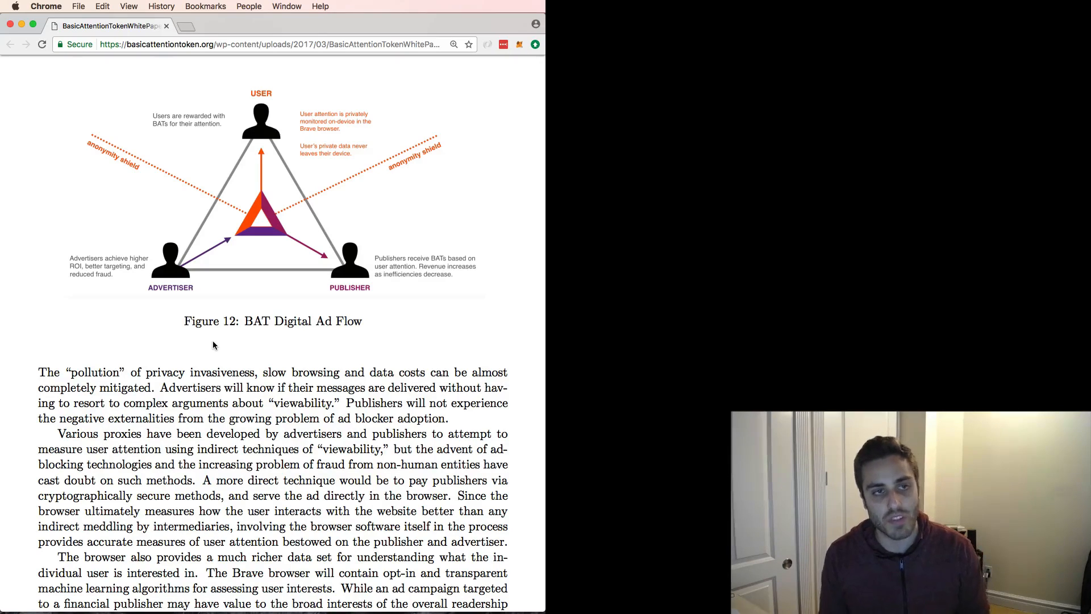
mouse_move(265, 341)
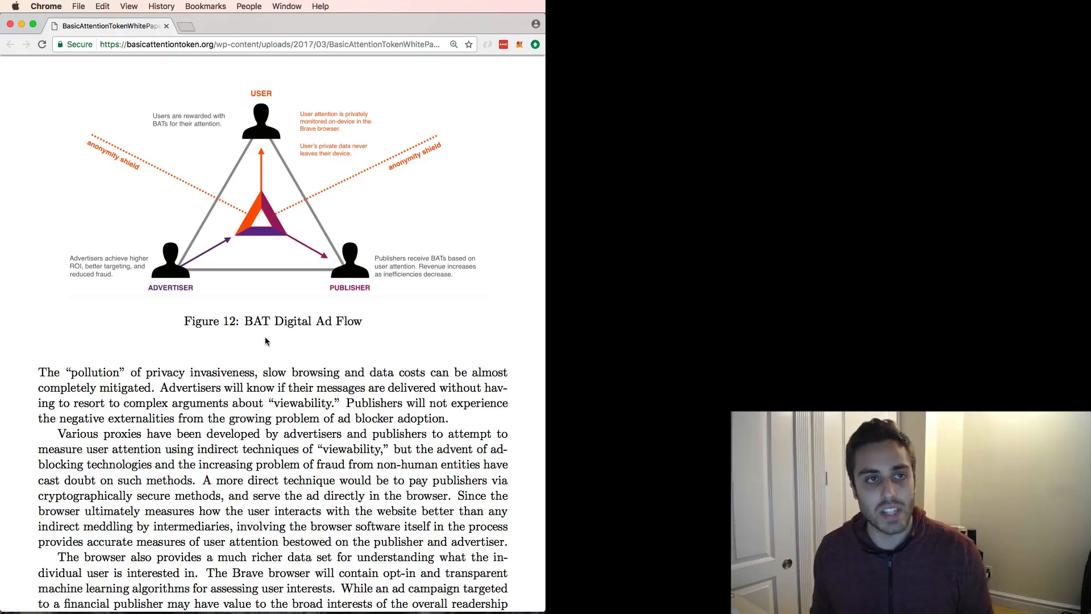
scroll(down, 3)
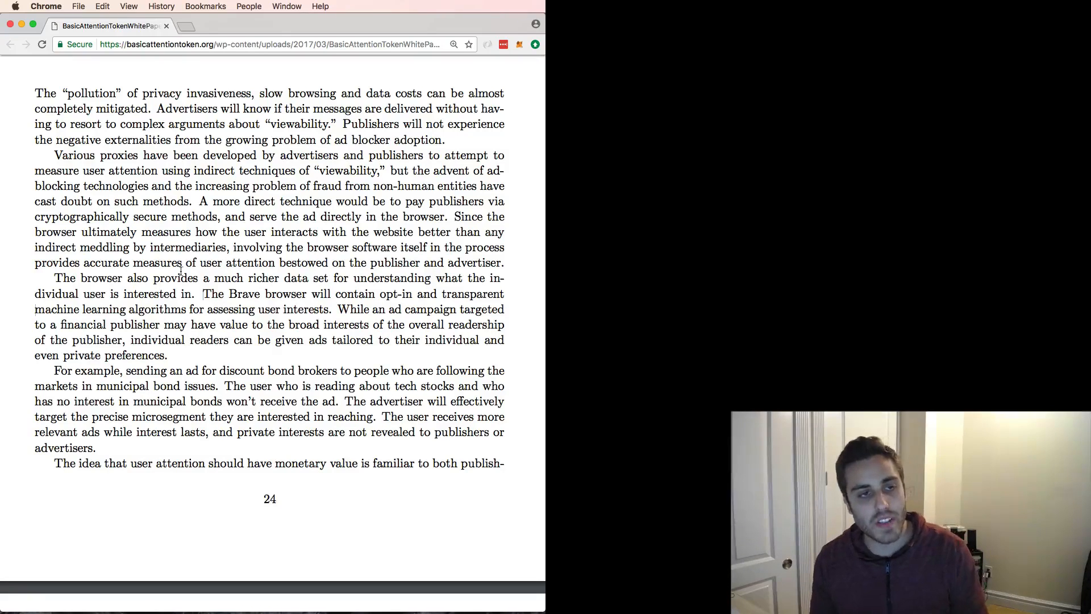
drag(203, 294, 506, 293)
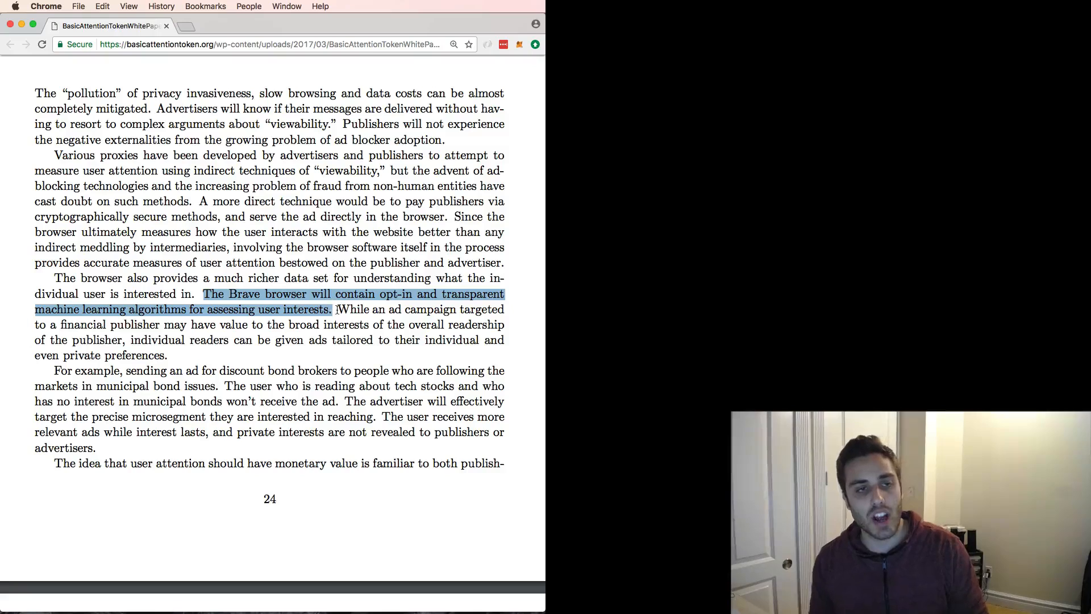
click(203, 355)
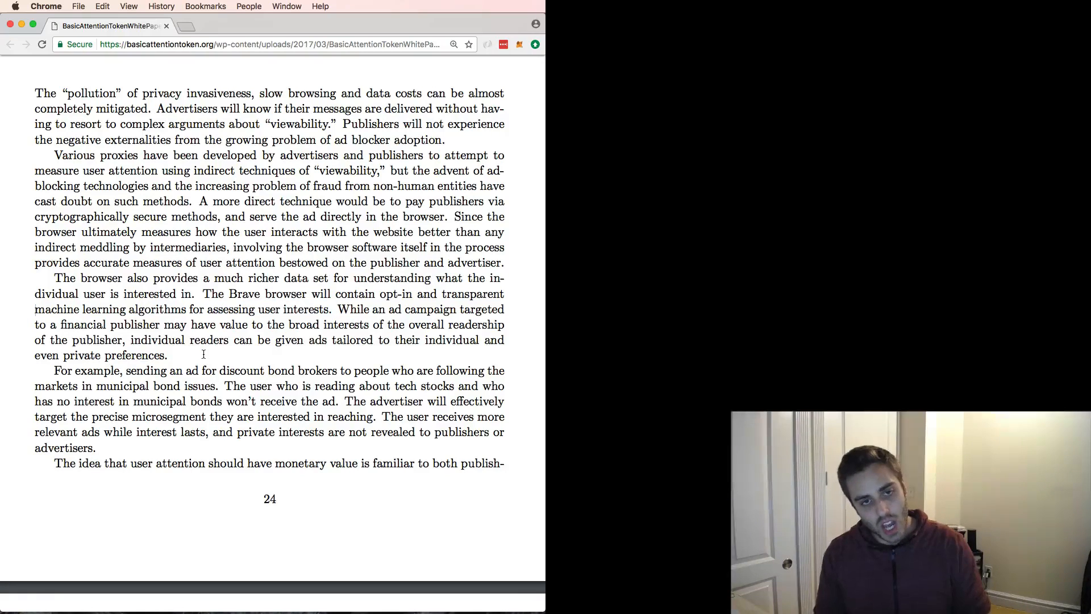